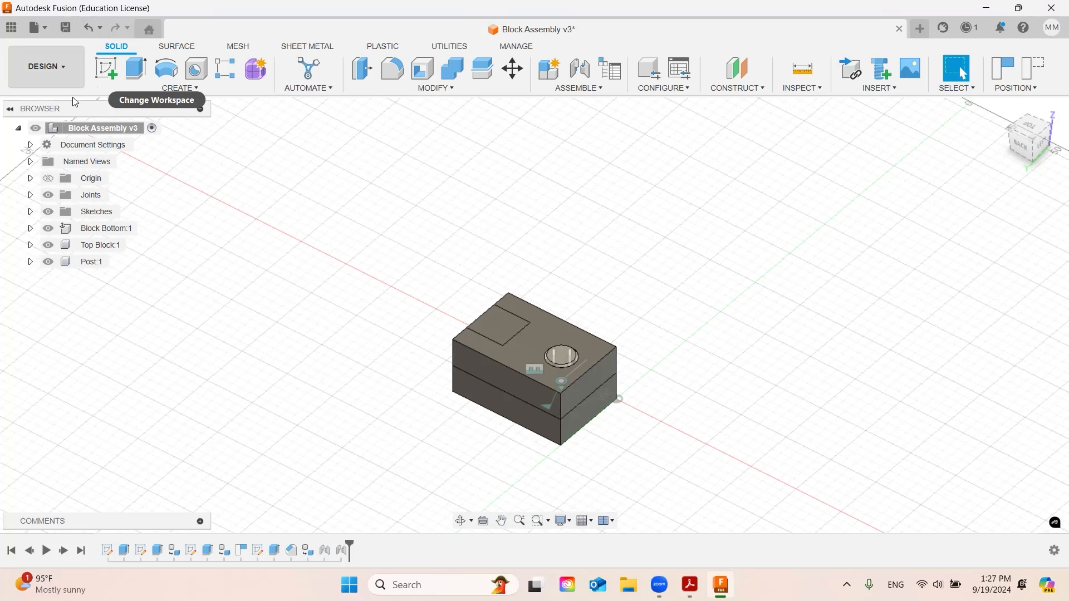
# Create a new Block Assembly drawing with the ASME standard on an A-size sheet.
pyautogui.click(47, 66)
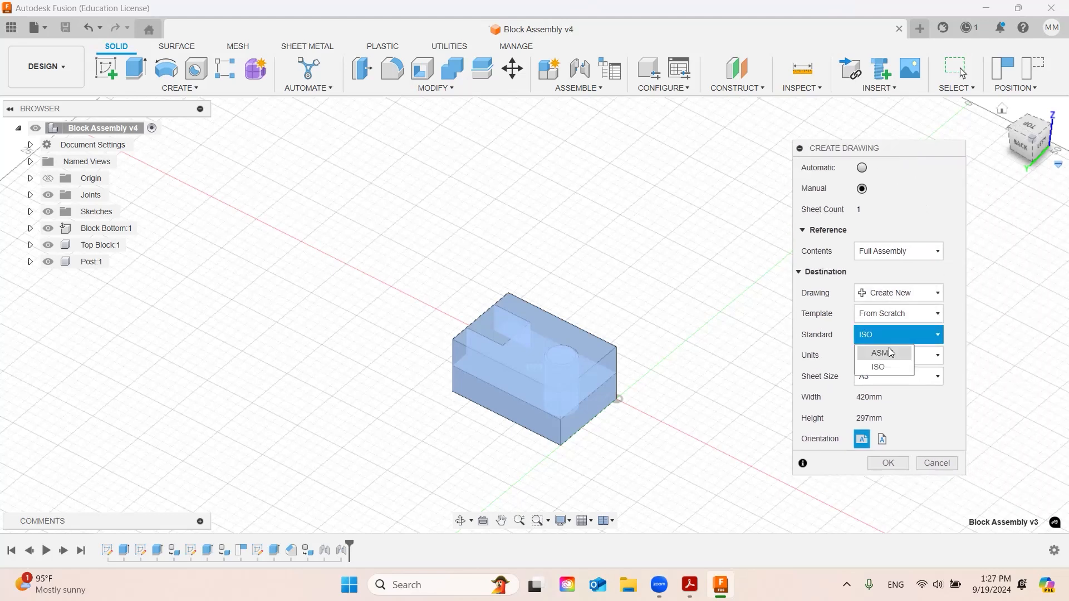
pyautogui.click(879, 353)
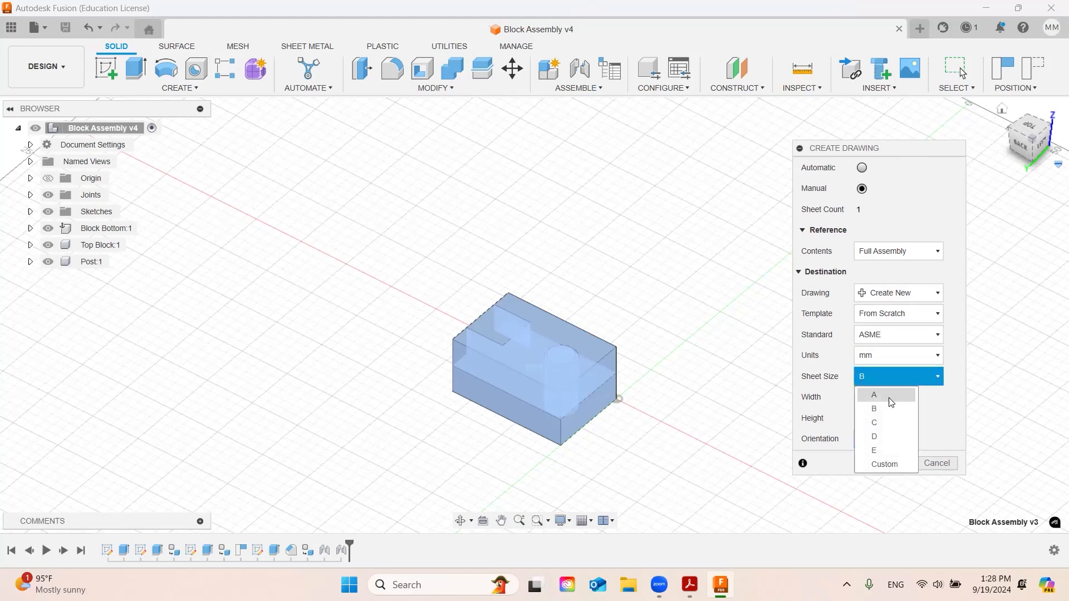
pyautogui.click(873, 395)
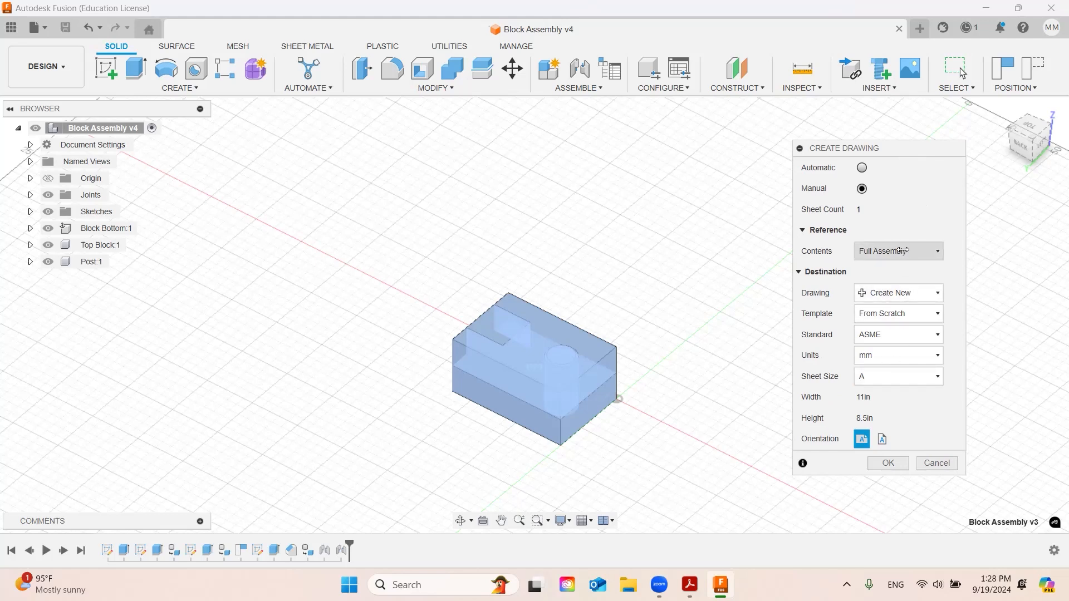
pyautogui.moveTo(903, 432)
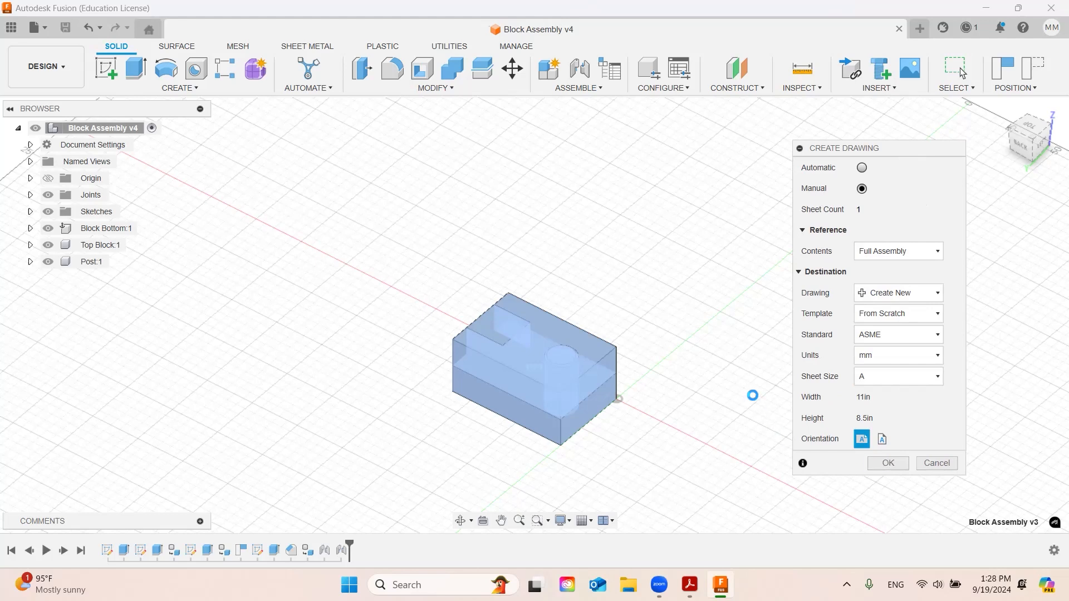
pyautogui.click(888, 464)
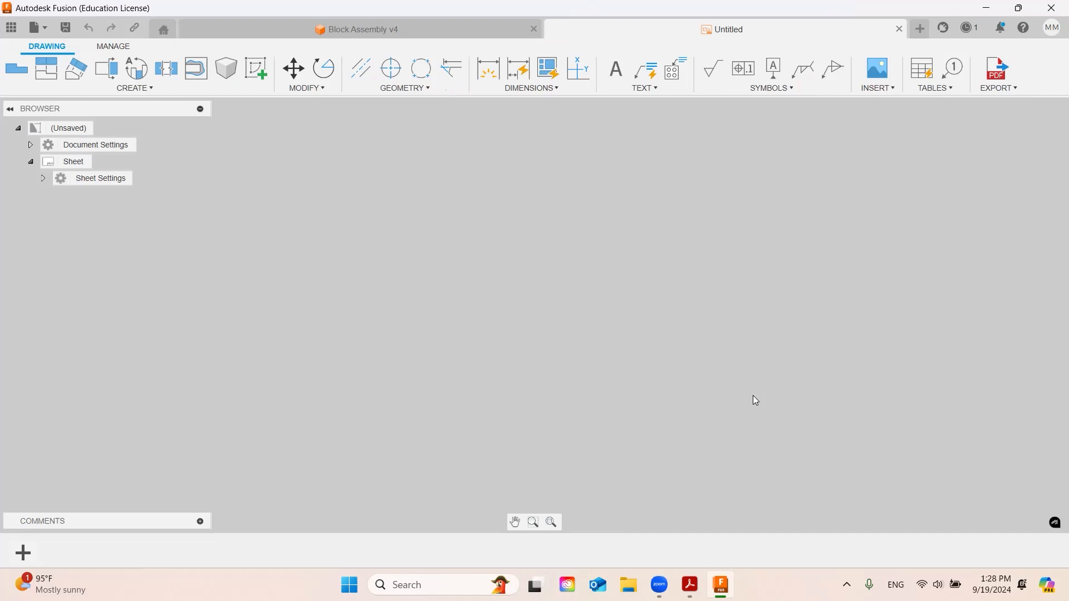
# Place a 1:1 NE Isometric base view of the block assembly on the sheet.
pyautogui.click(13, 69)
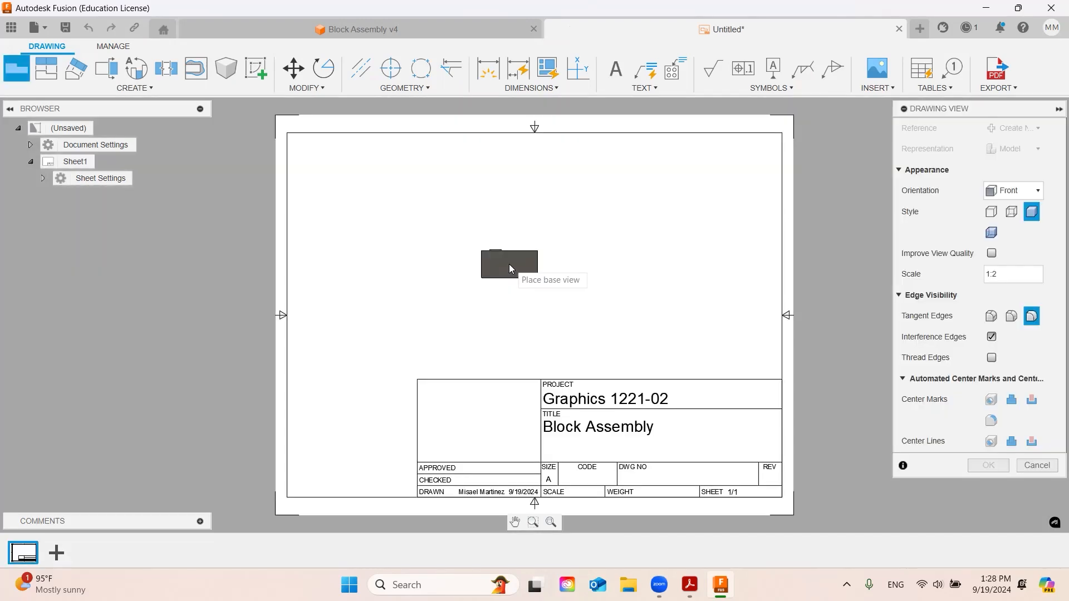
pyautogui.moveTo(508, 262)
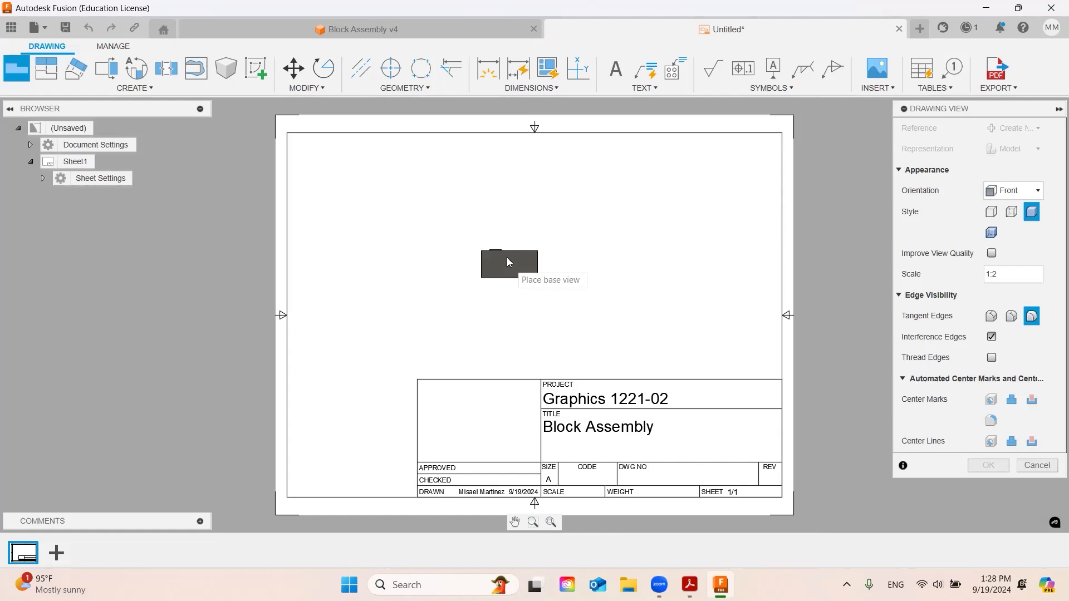
pyautogui.moveTo(527, 270)
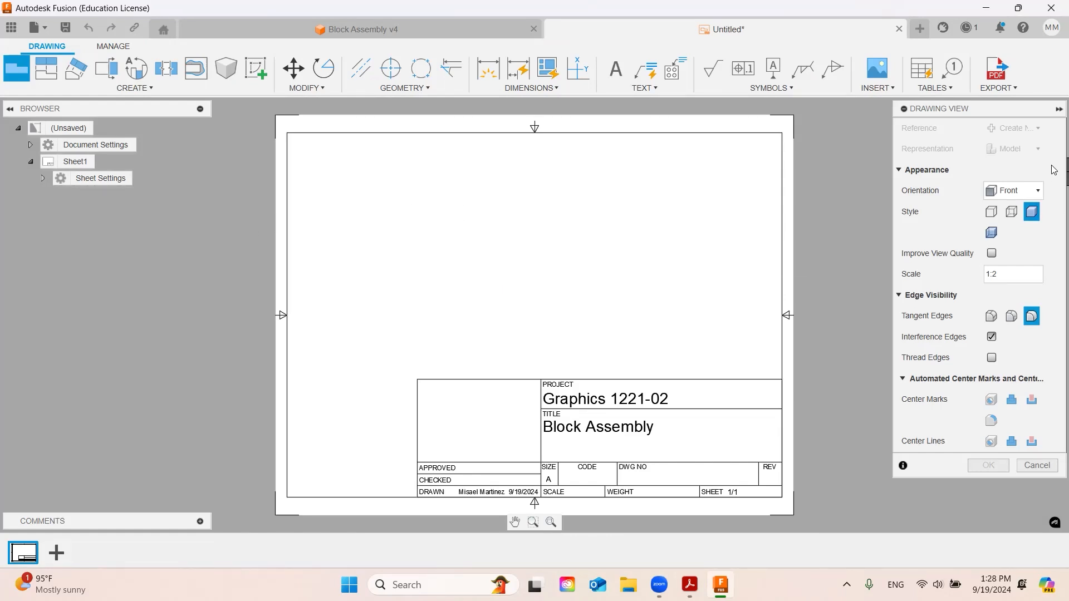
pyautogui.click(1034, 191)
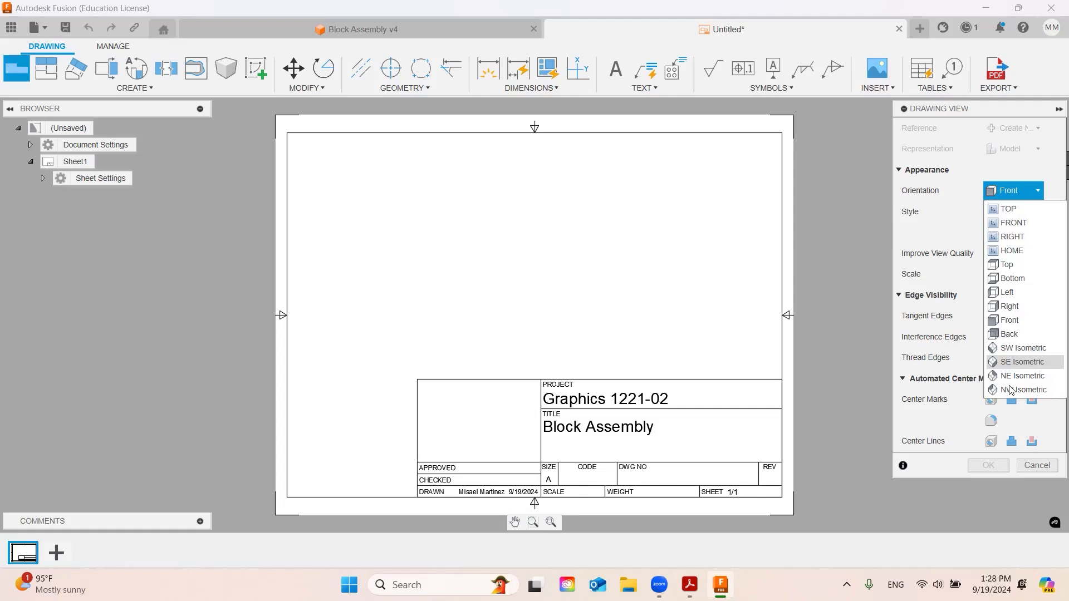
pyautogui.click(1009, 190)
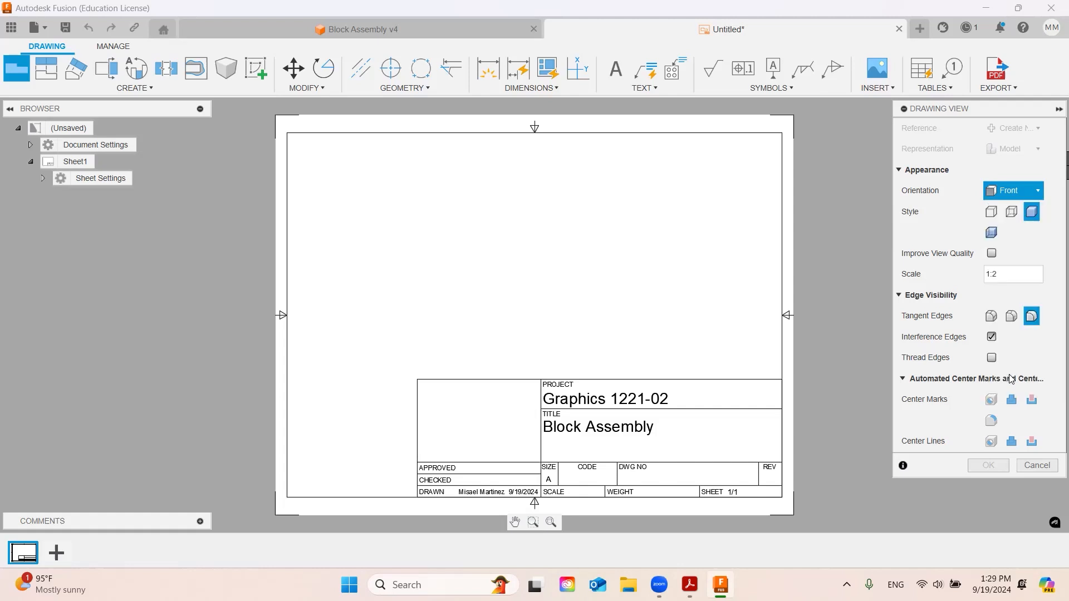
pyautogui.click(1034, 190)
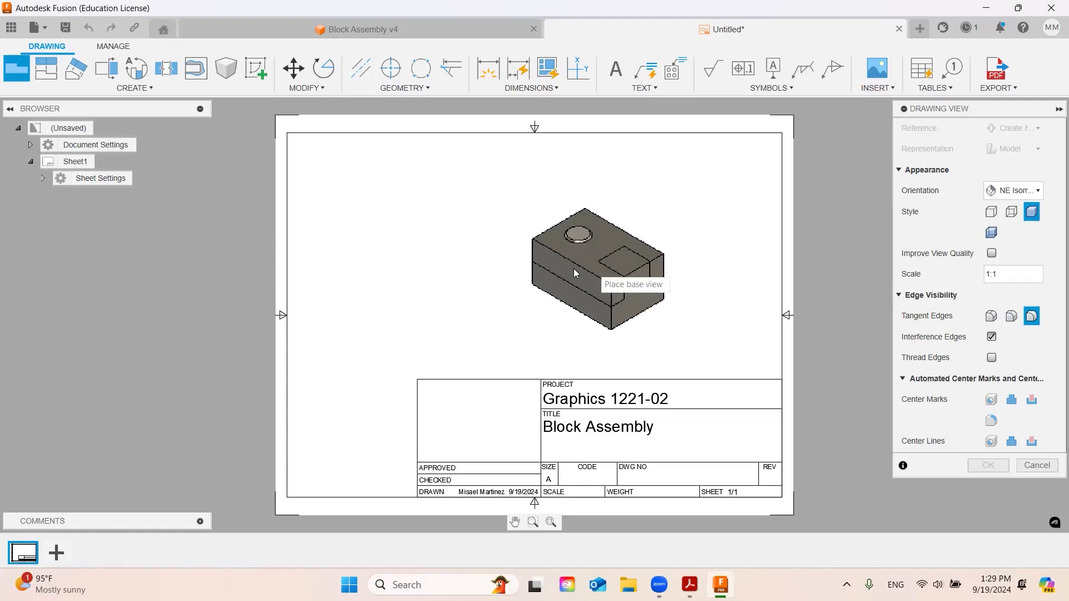
pyautogui.click(580, 277)
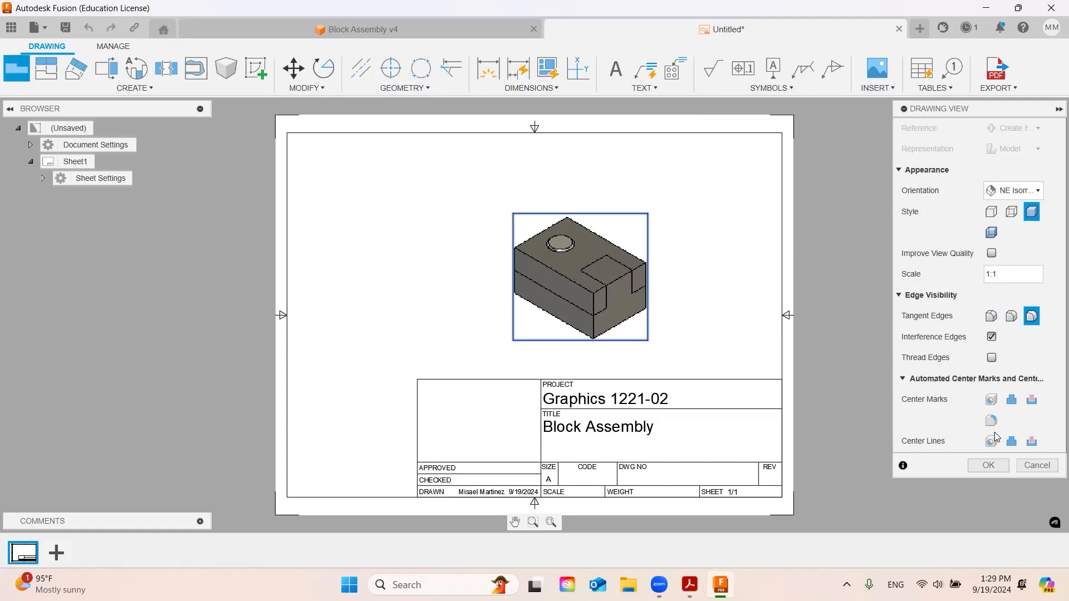
pyautogui.click(988, 466)
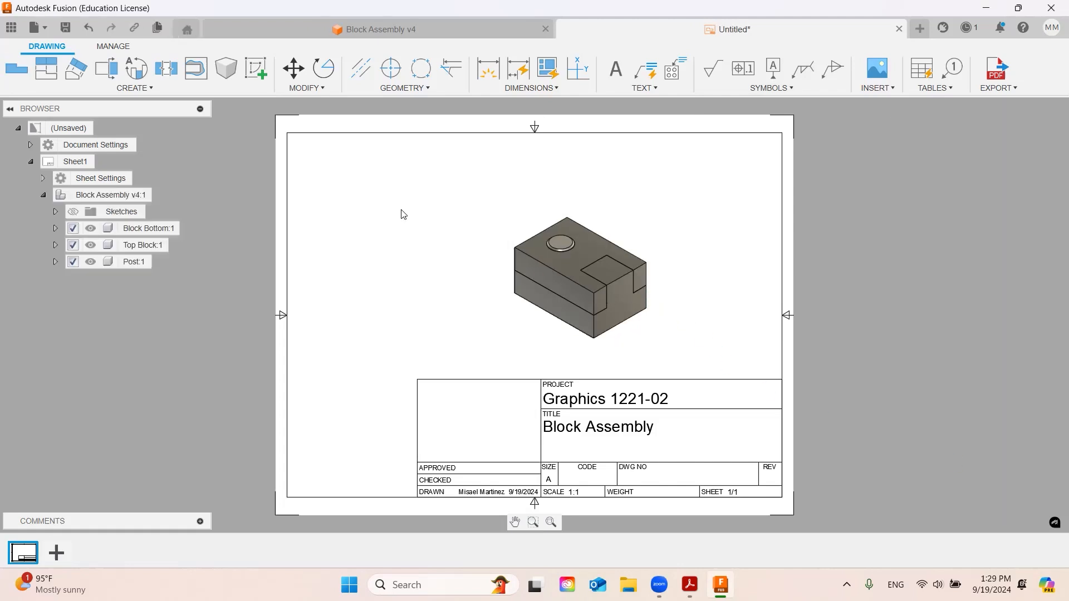
pyautogui.moveTo(225, 66)
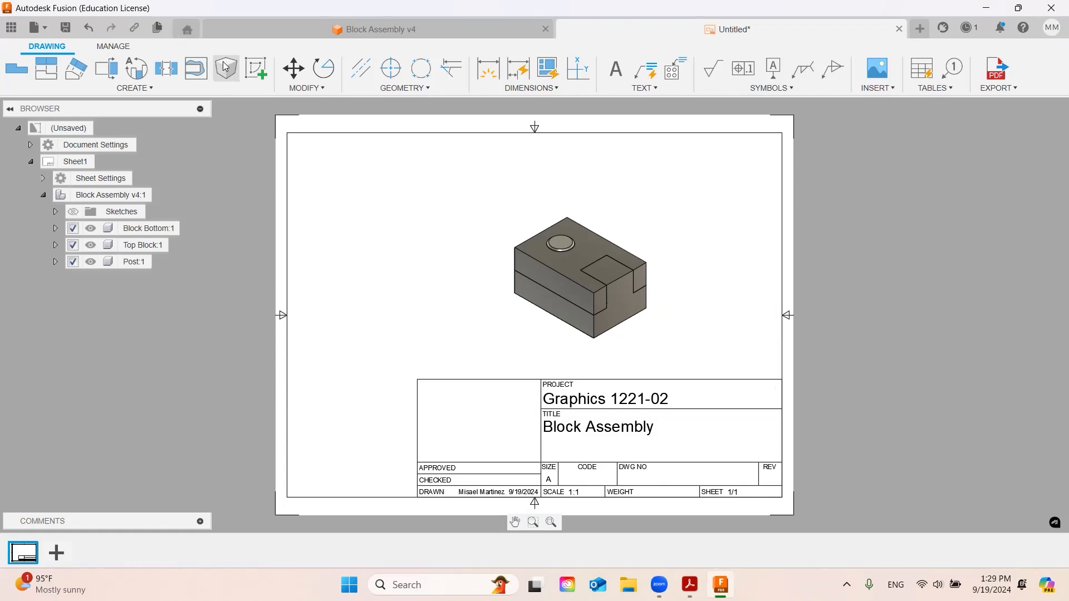
# Add an isometric view using the exploded storyboard representation, left of the base view.
pyautogui.click(226, 69)
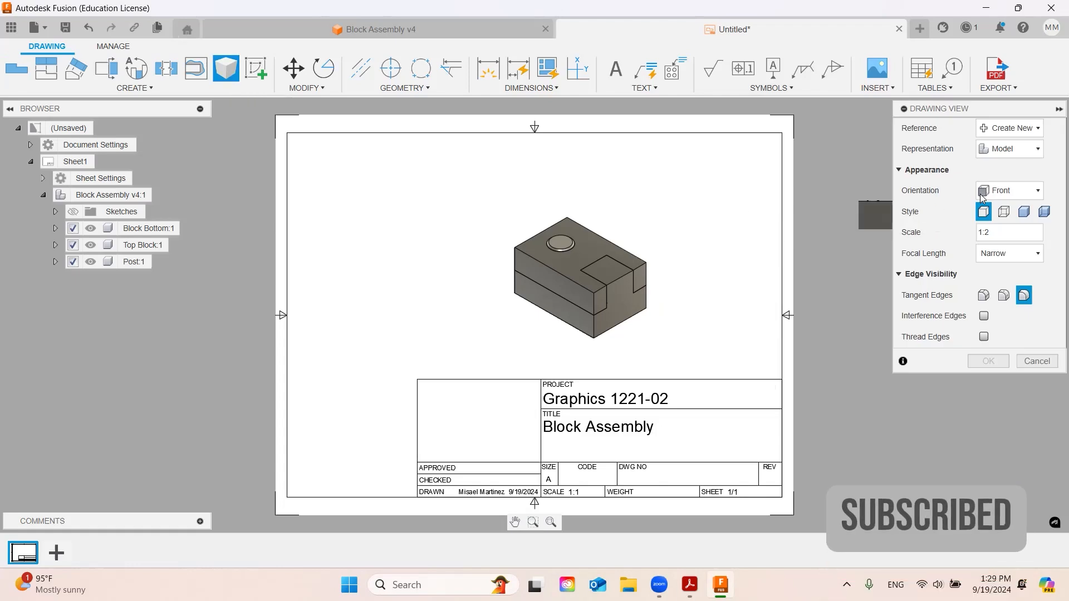
pyautogui.click(1036, 191)
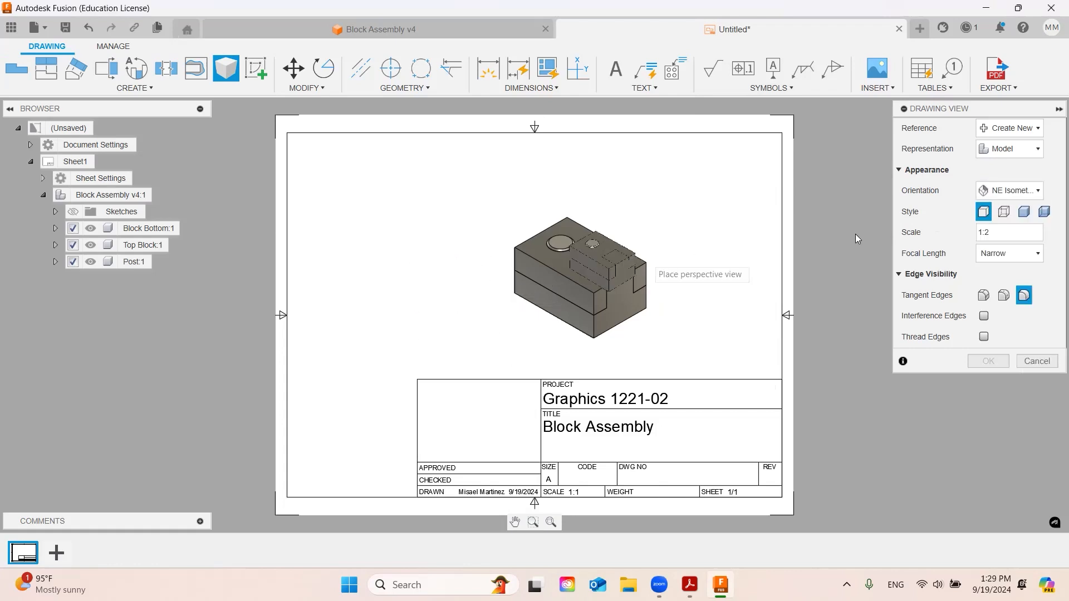
pyautogui.click(1035, 149)
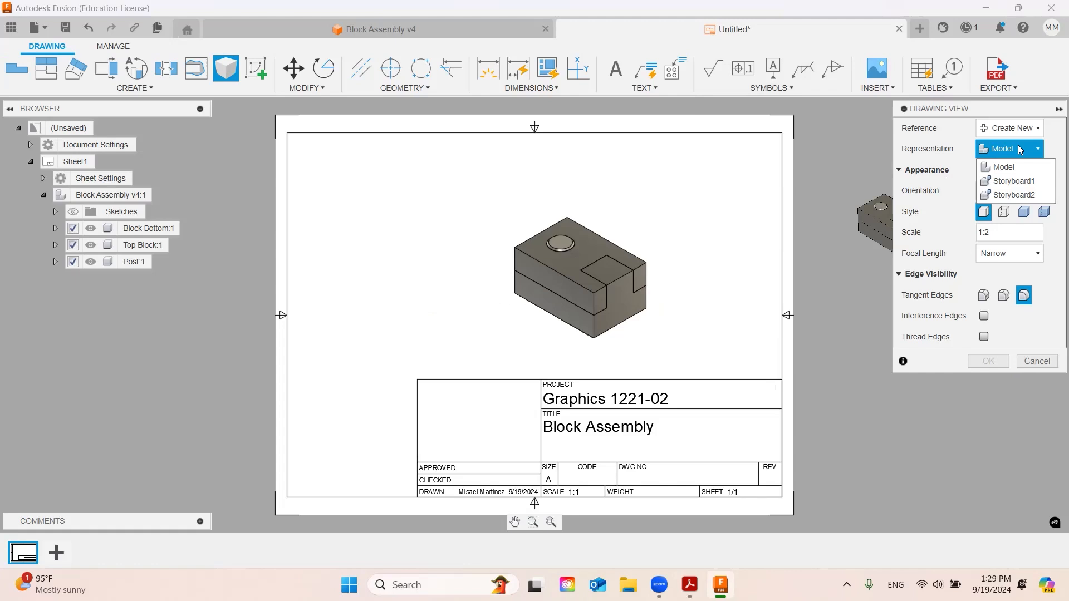
pyautogui.moveTo(1016, 181)
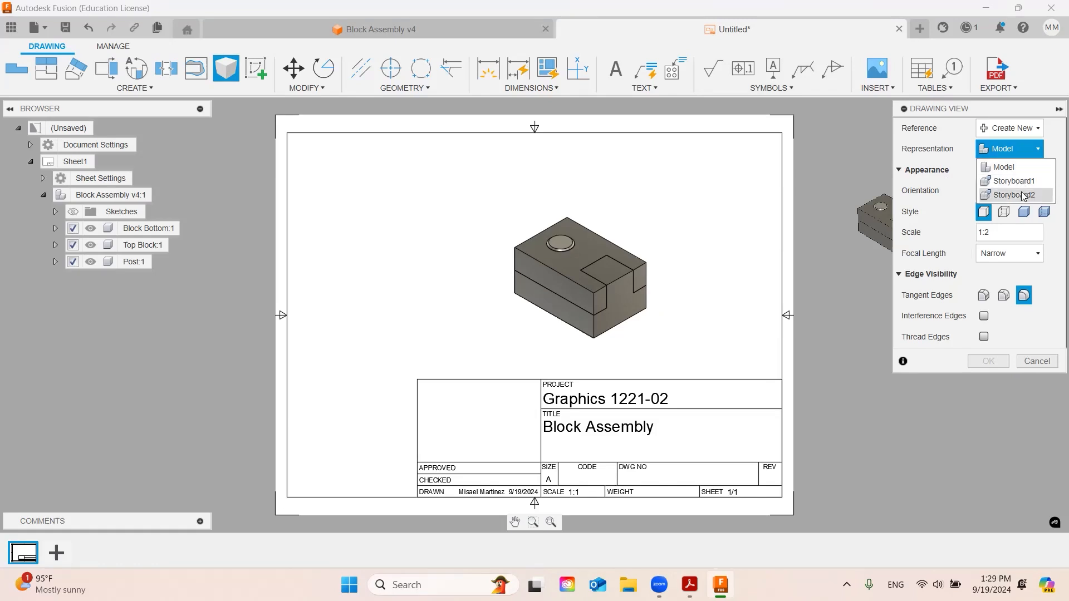
pyautogui.click(1012, 181)
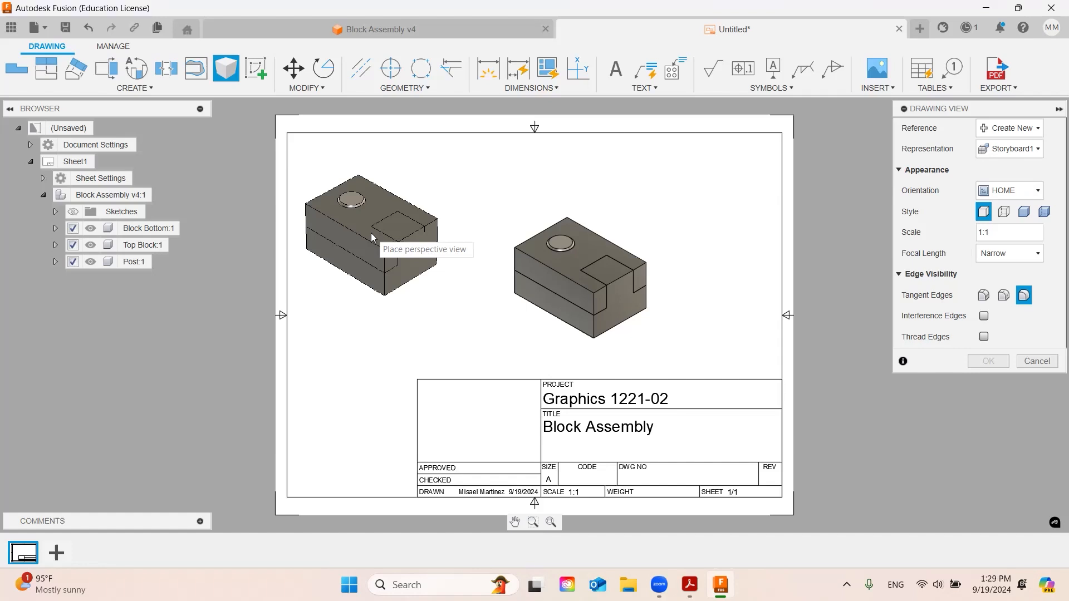
pyautogui.click(1009, 149)
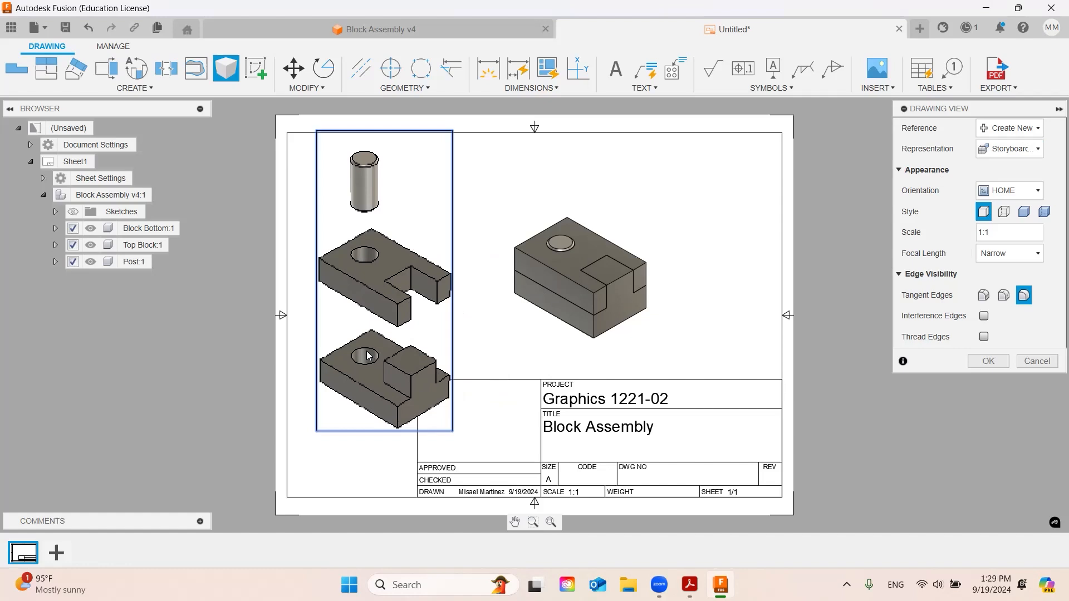
pyautogui.moveTo(475, 284)
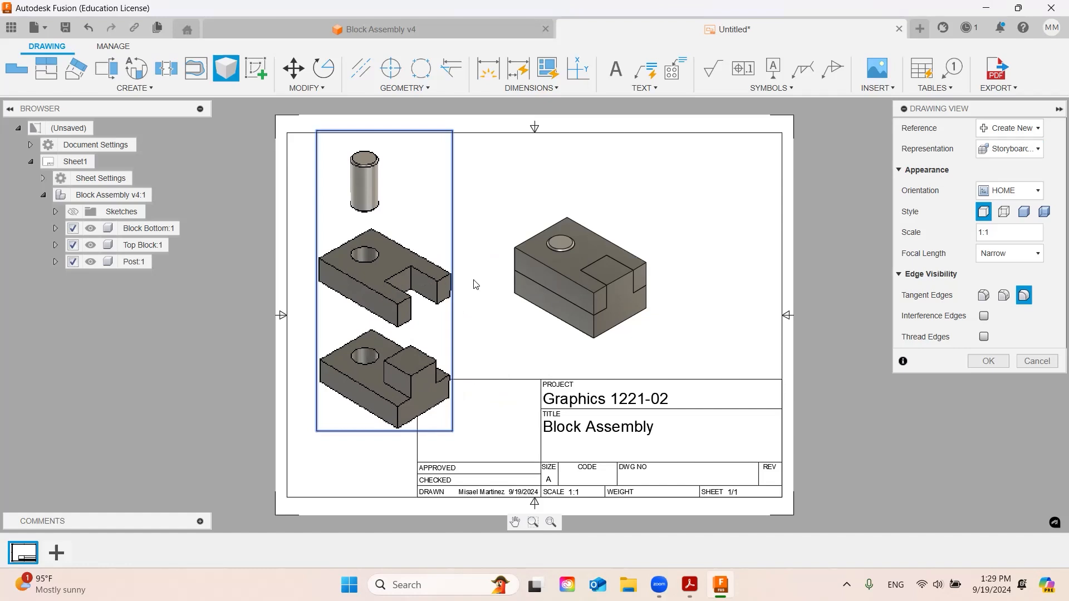
pyautogui.moveTo(486, 234)
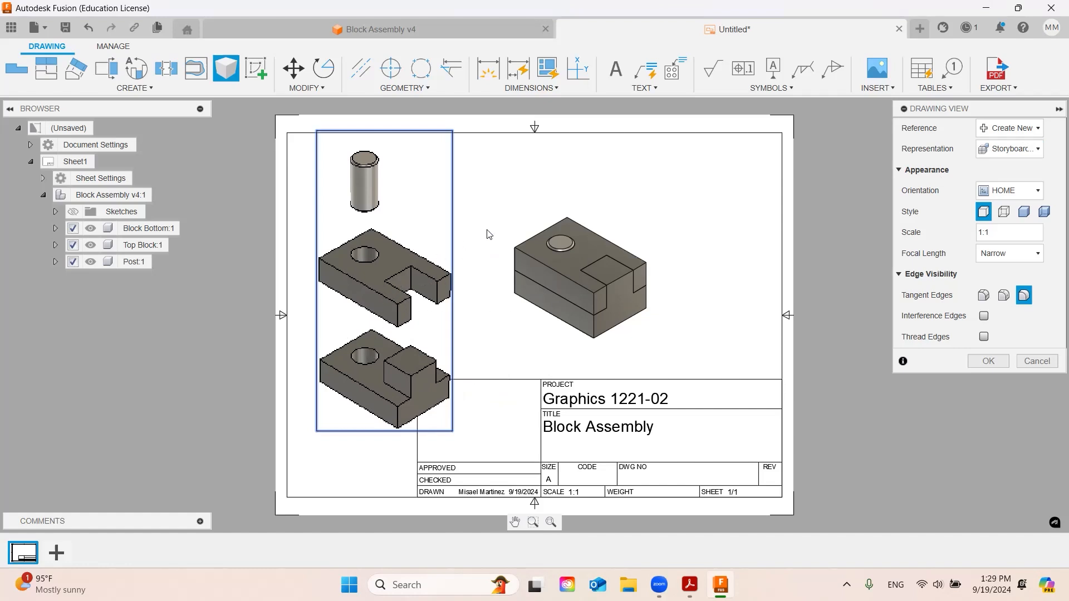
pyautogui.moveTo(989, 361)
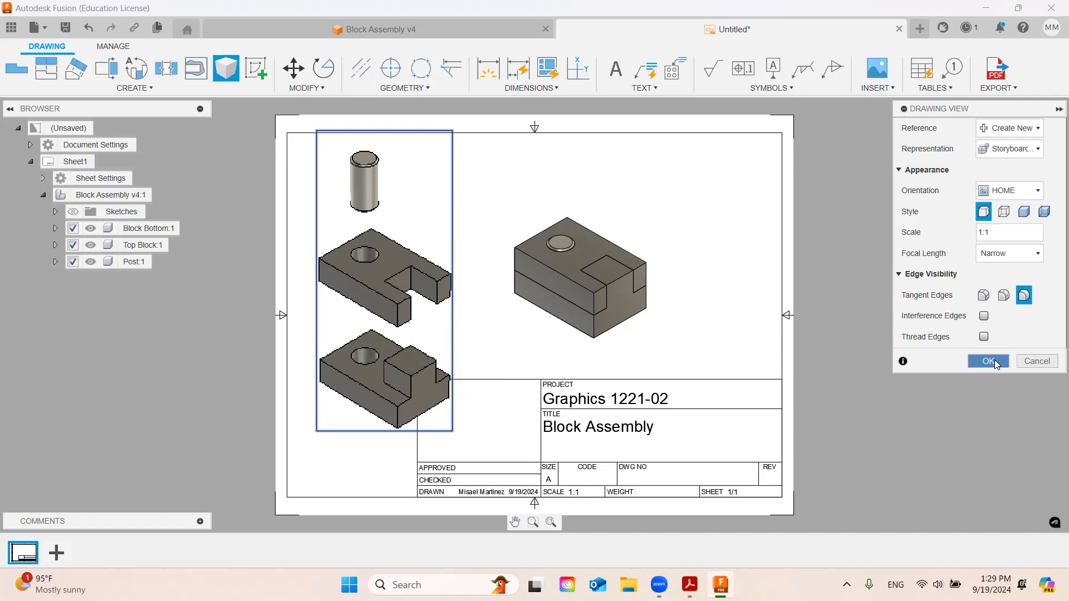
# Confirm the exploded view, make it shaded, and scale it to 1:2.
pyautogui.click(987, 361)
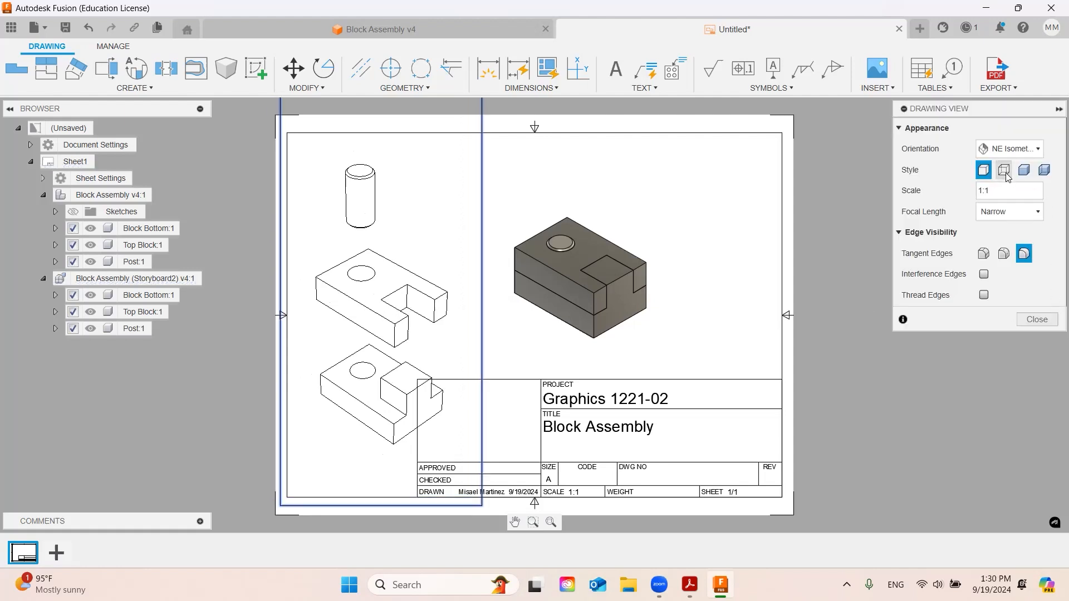
pyautogui.click(1044, 170)
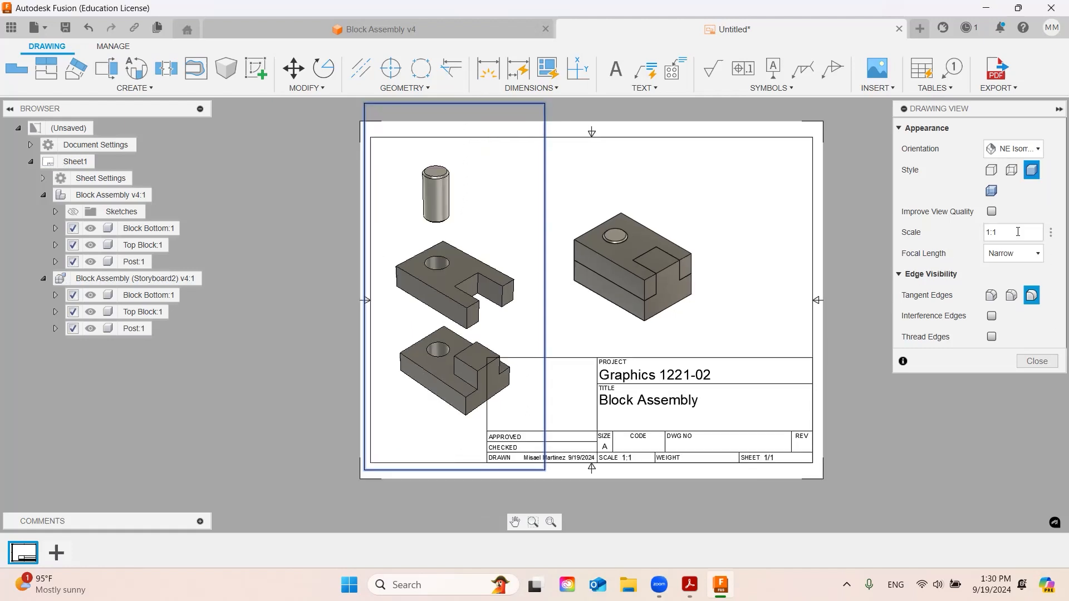
pyautogui.write('1:2')
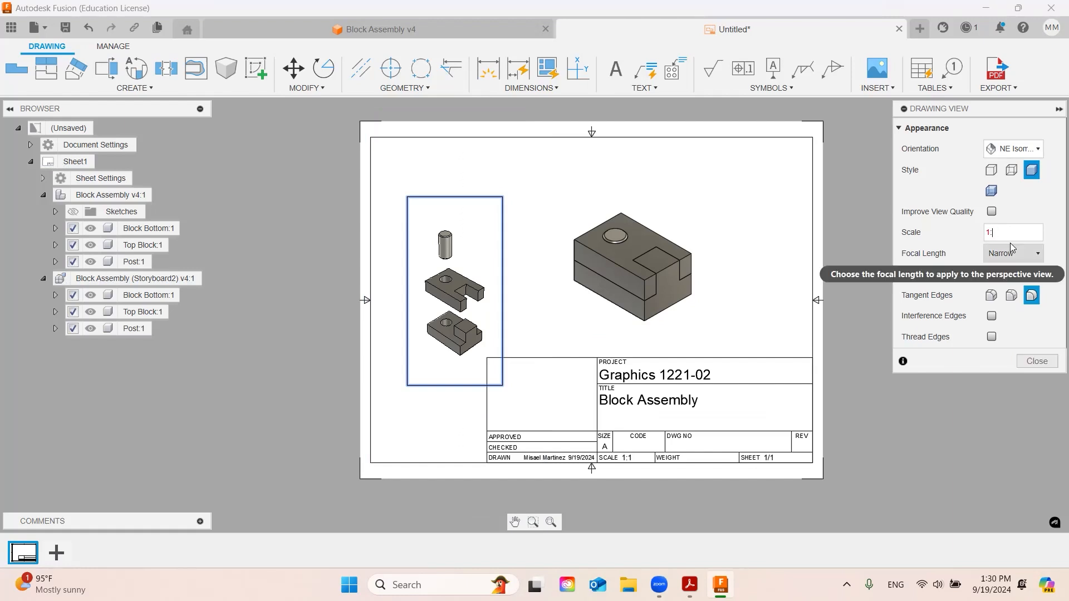
pyautogui.click(1037, 361)
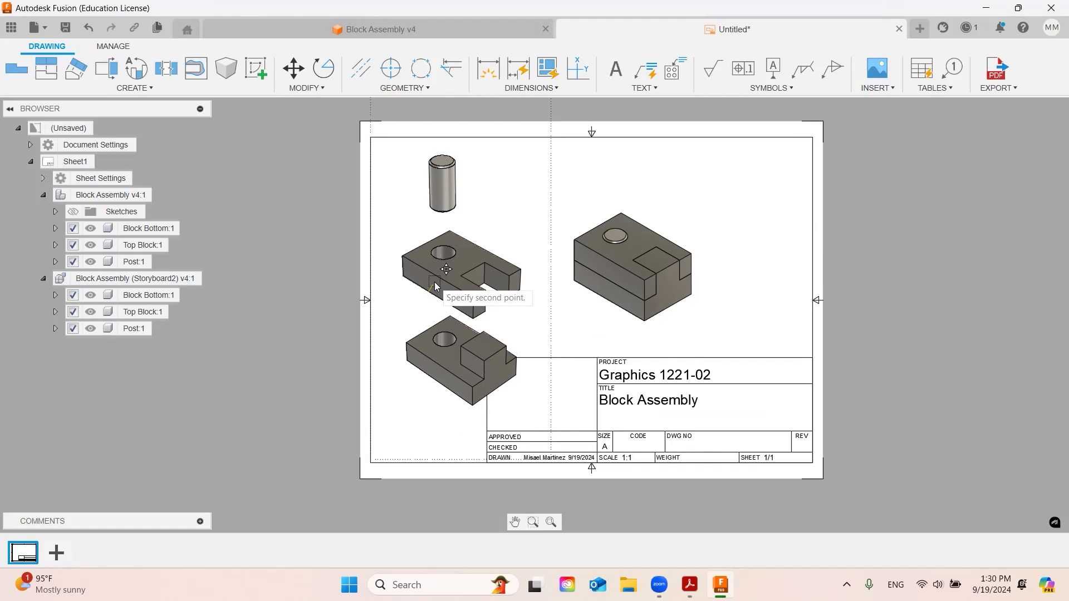
pyautogui.moveTo(774, 331)
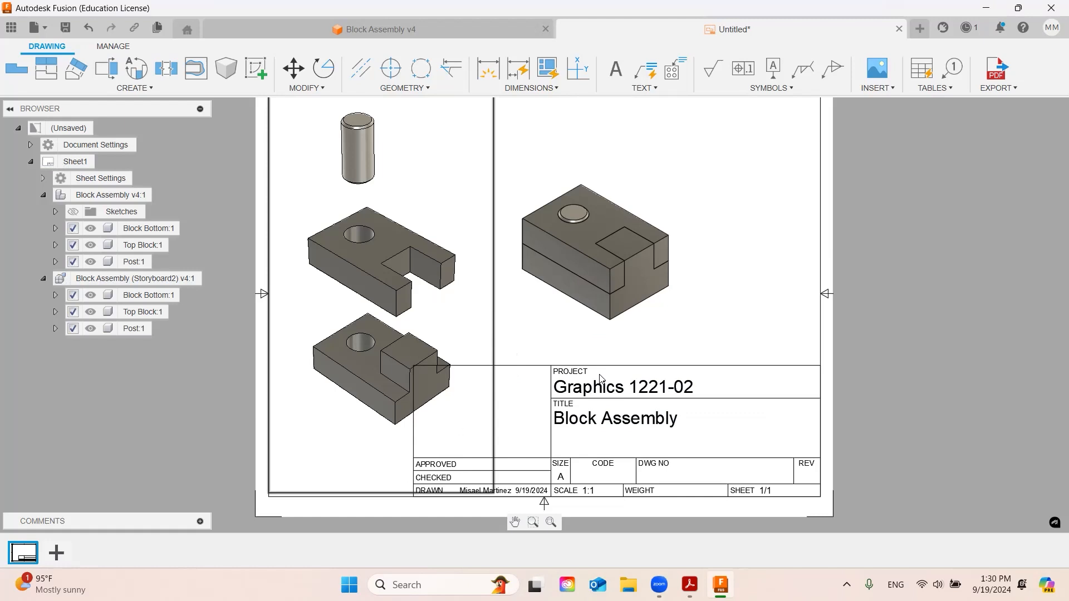
pyautogui.moveTo(418, 303)
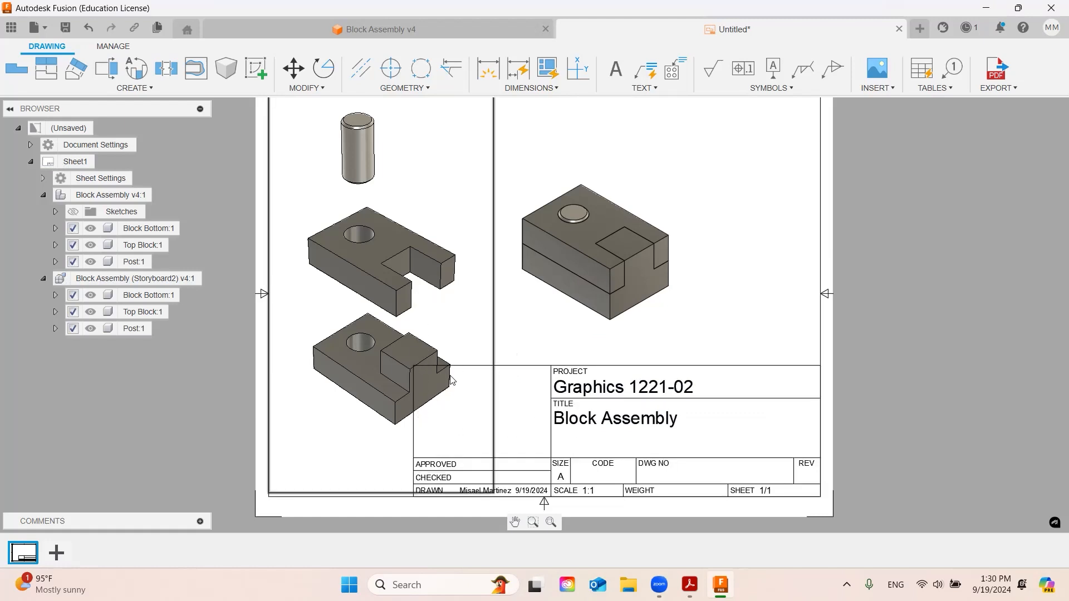
pyautogui.moveTo(423, 209)
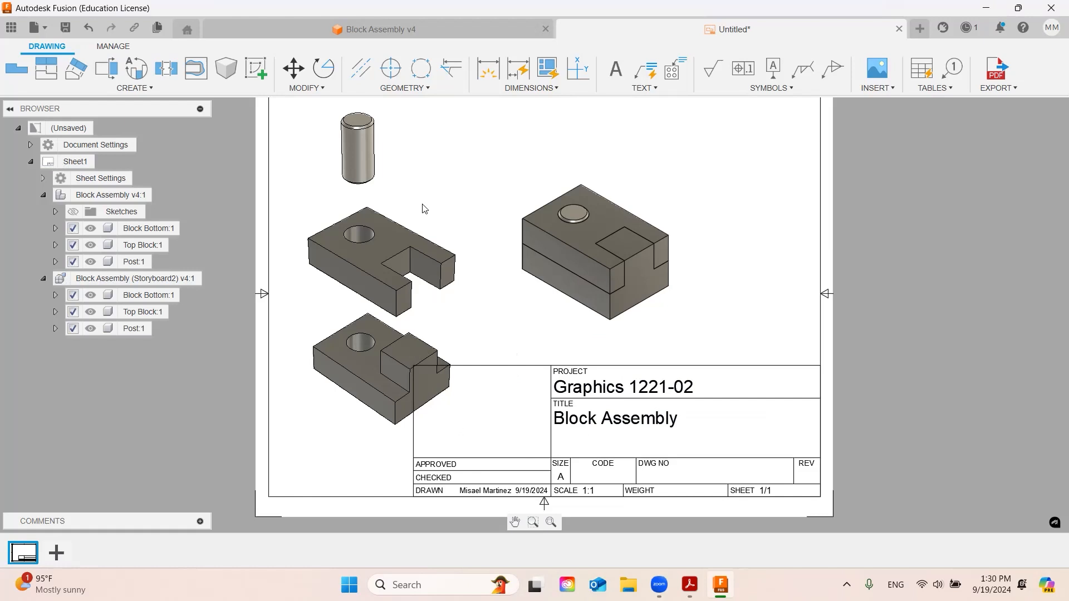
pyautogui.moveTo(444, 293)
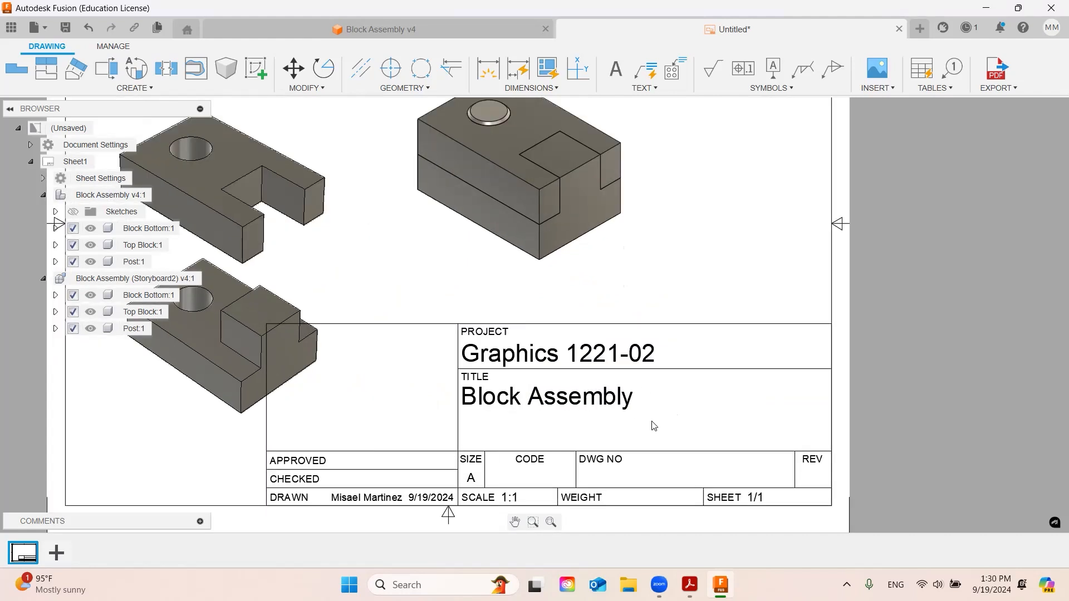
pyautogui.moveTo(571, 427)
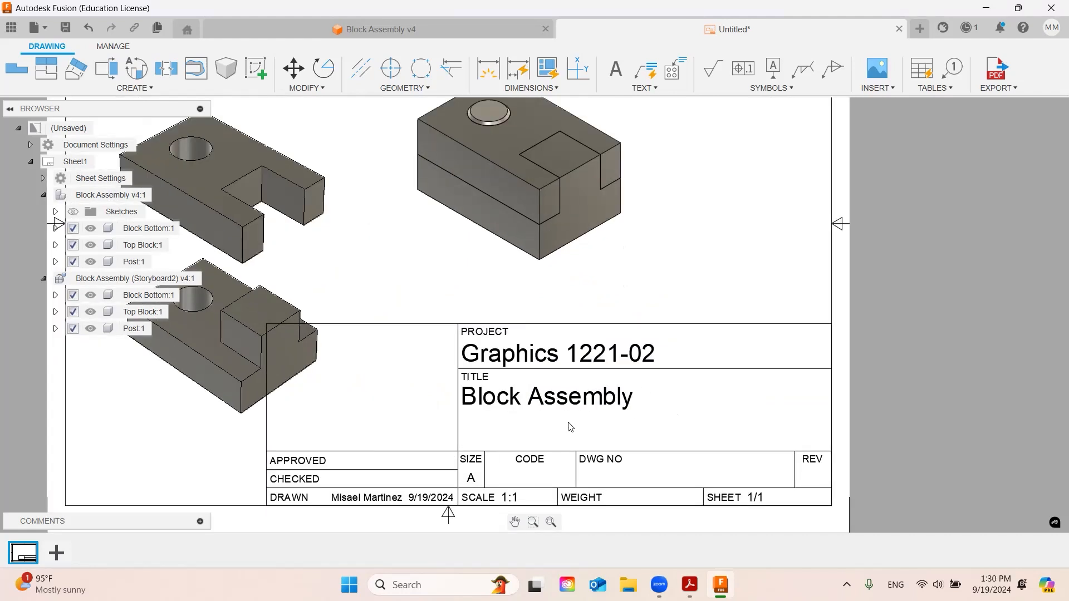
pyautogui.moveTo(607, 330)
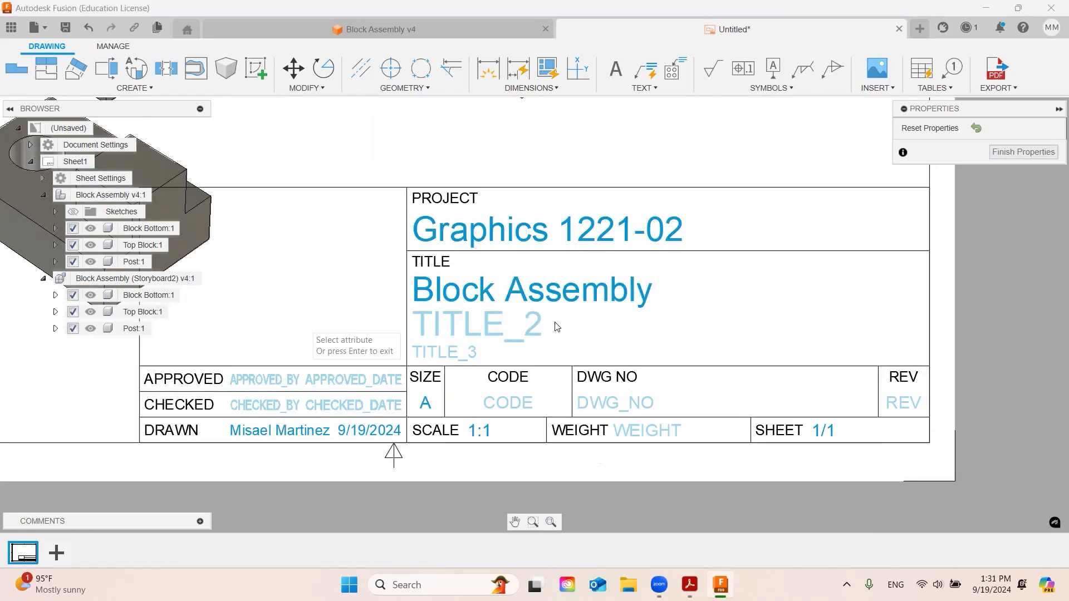
pyautogui.moveTo(538, 334)
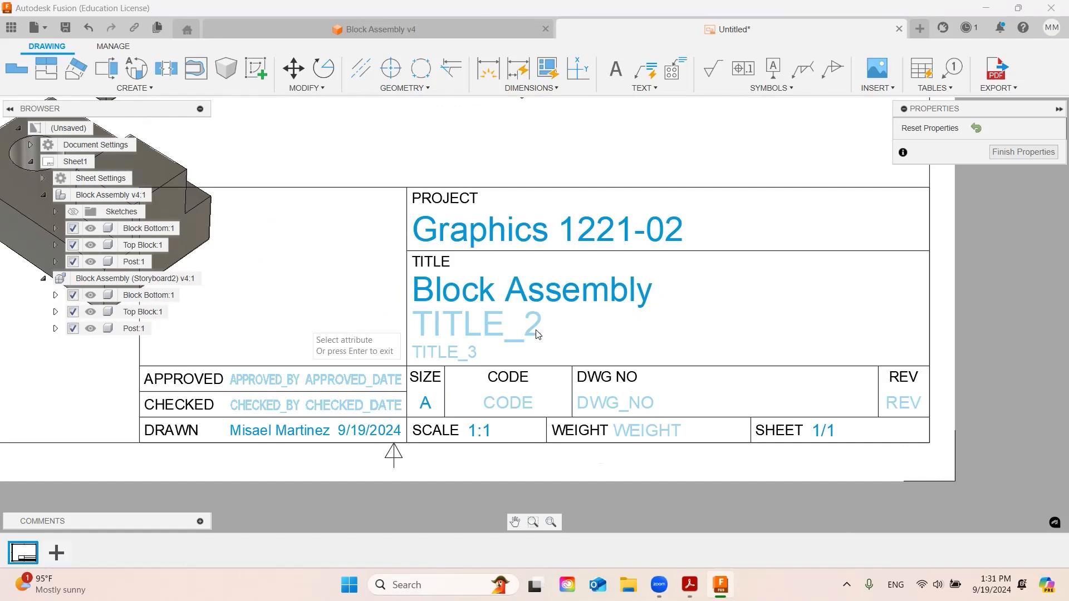
pyautogui.moveTo(663, 436)
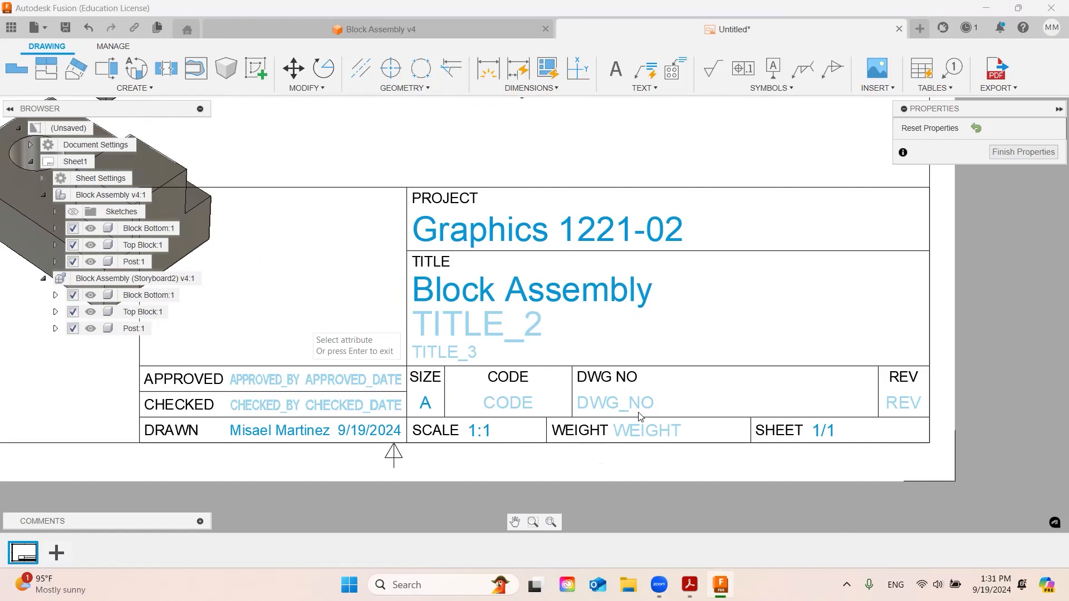
# Fill the title block with drawing number BU-ME407 and the Week 4 title line.
pyautogui.click(615, 403)
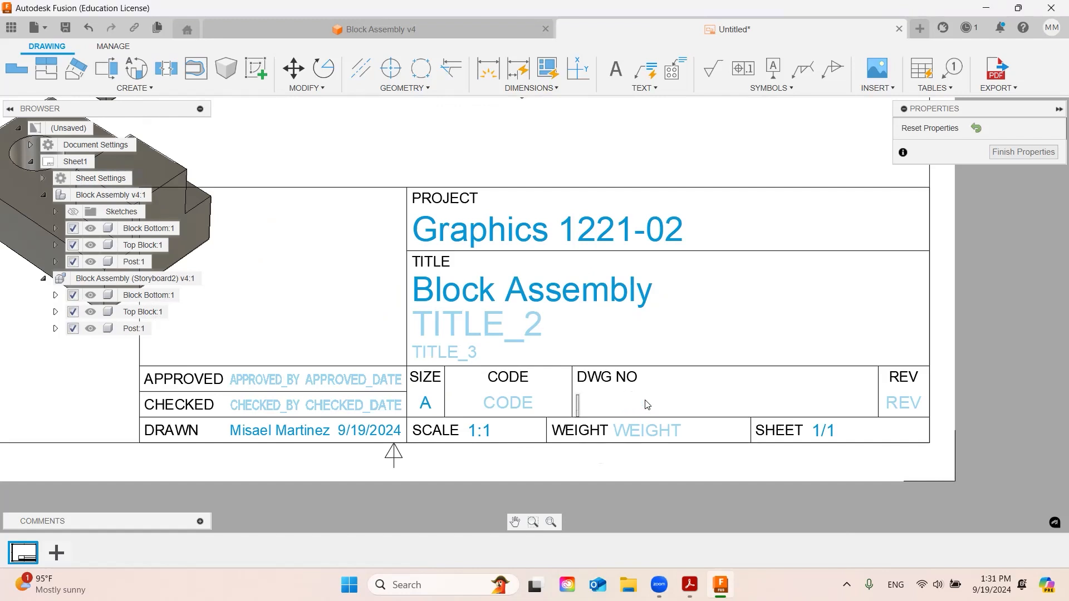
pyautogui.write('BU')
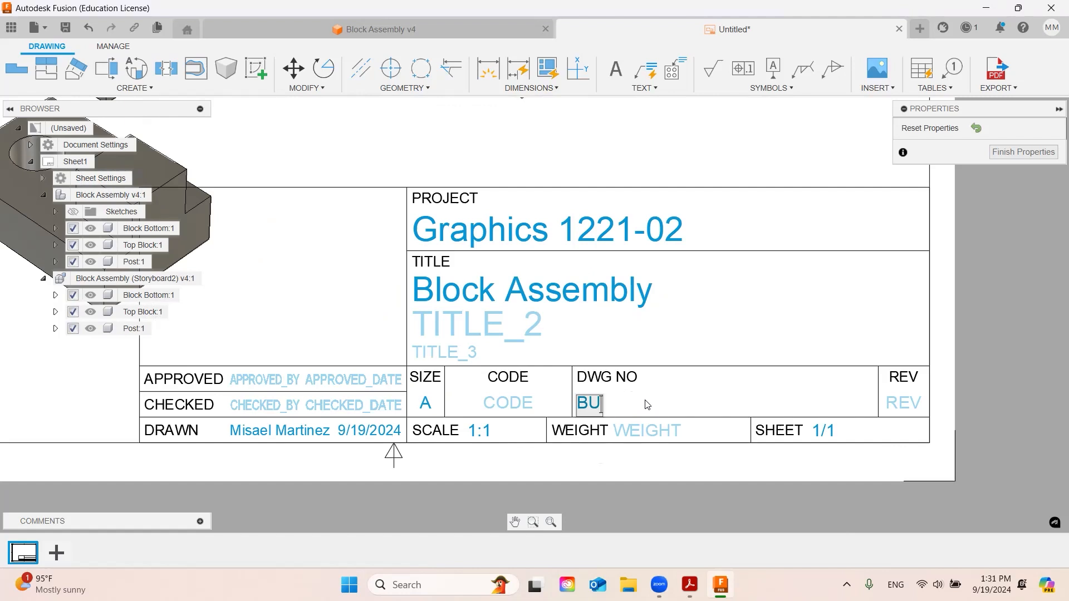
pyautogui.write('-ME')
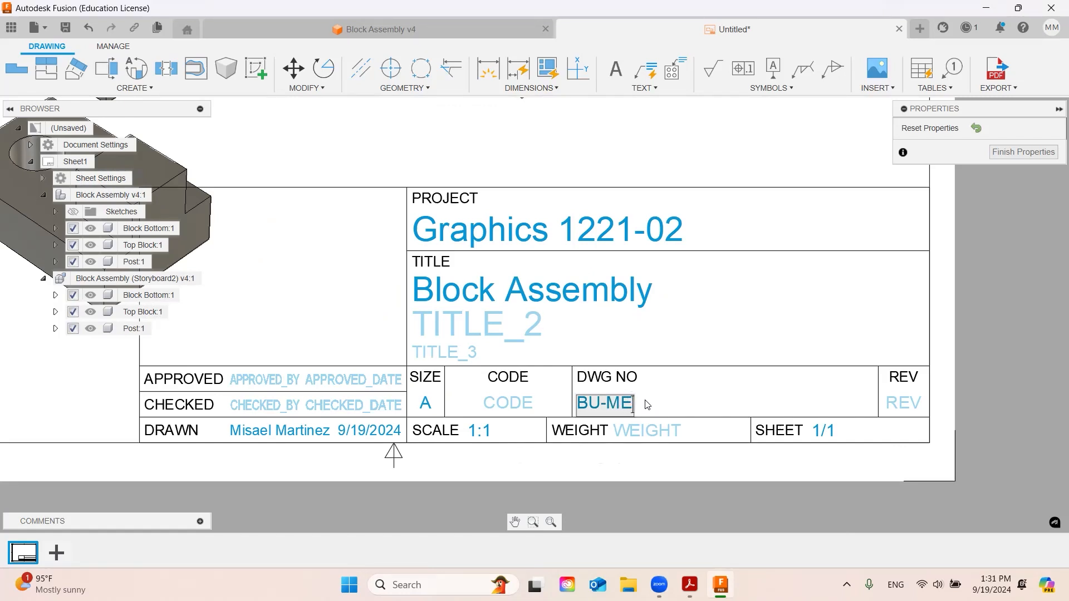
pyautogui.write('407')
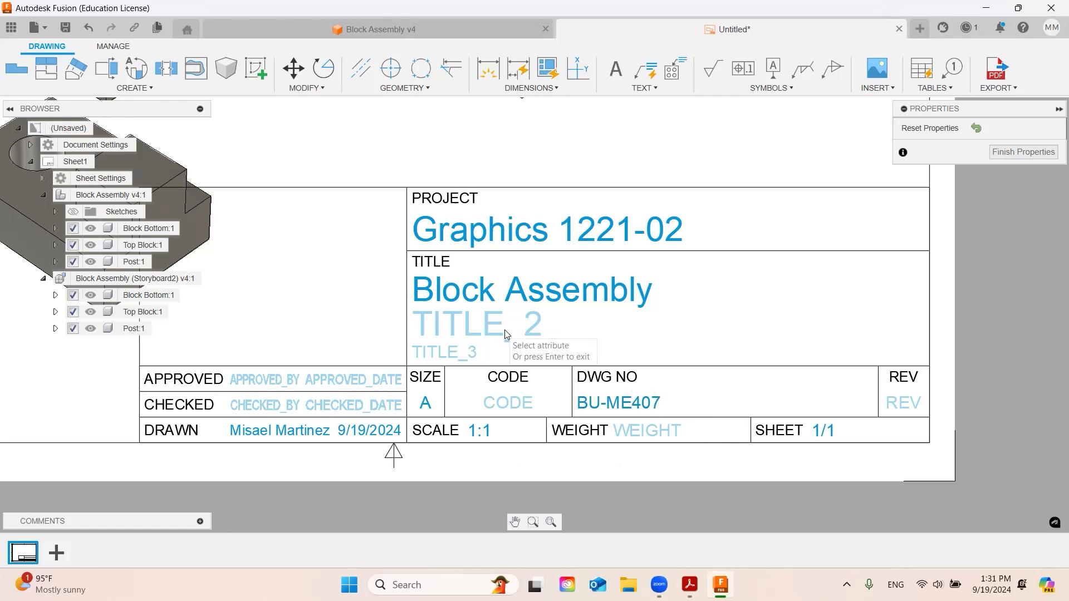
pyautogui.moveTo(493, 321)
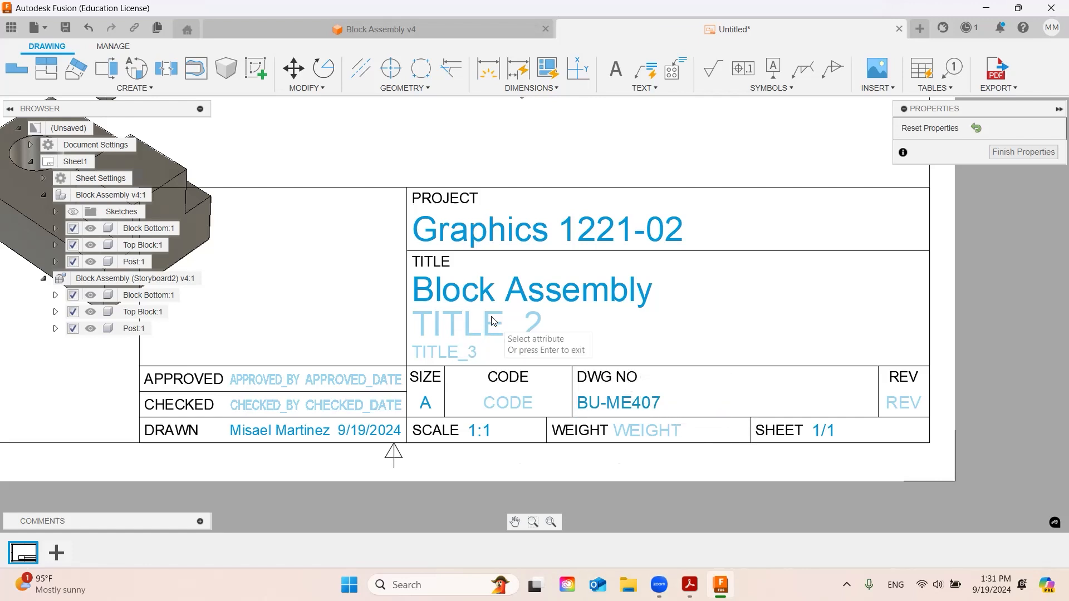
pyautogui.write('Weed')
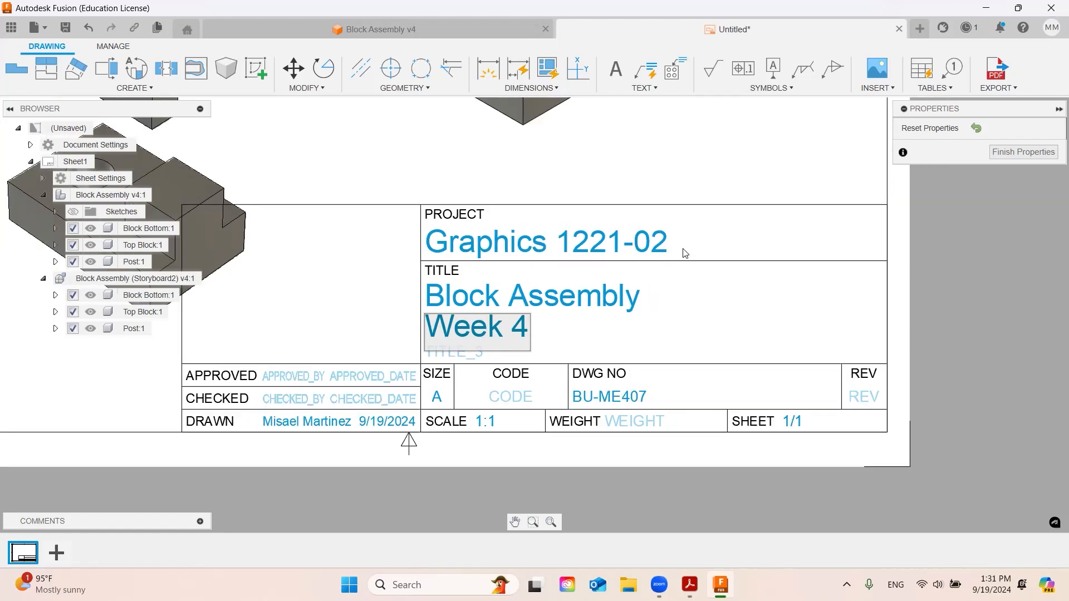
pyautogui.moveTo(671, 241)
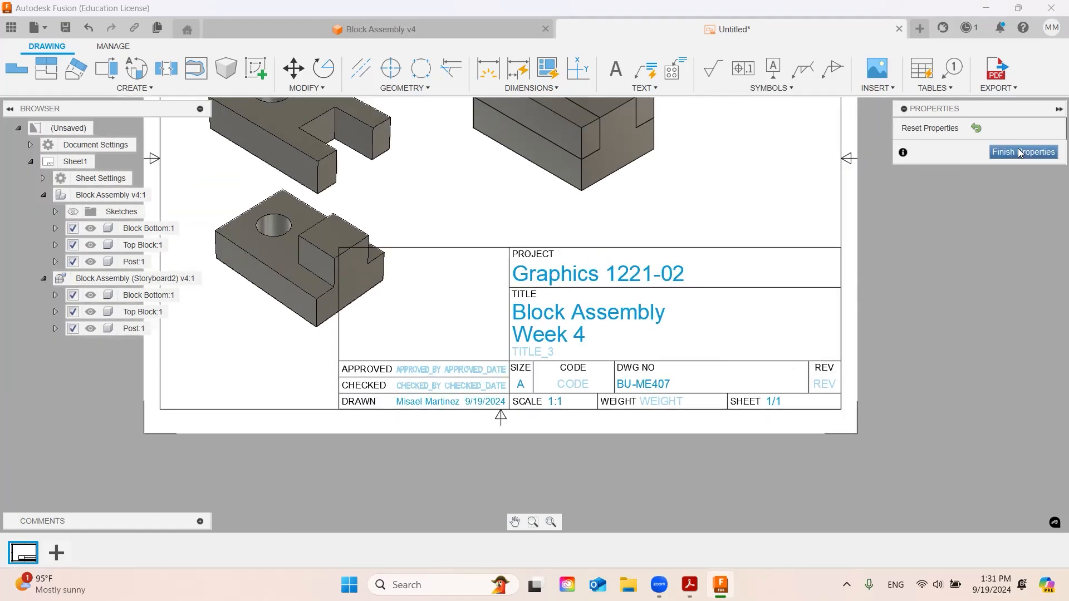
pyautogui.click(1024, 152)
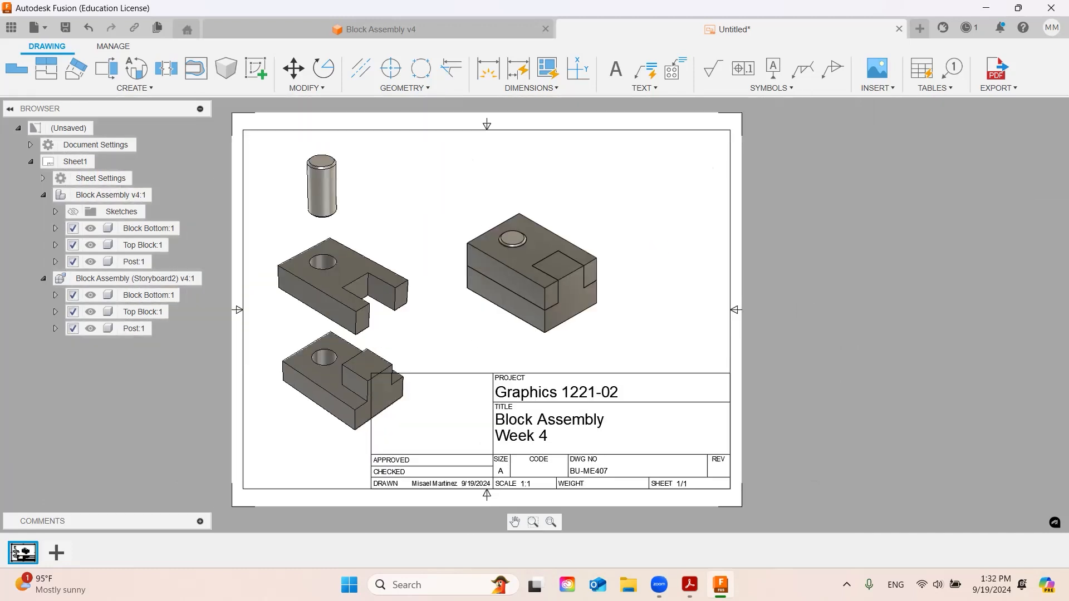
pyautogui.moveTo(552, 448)
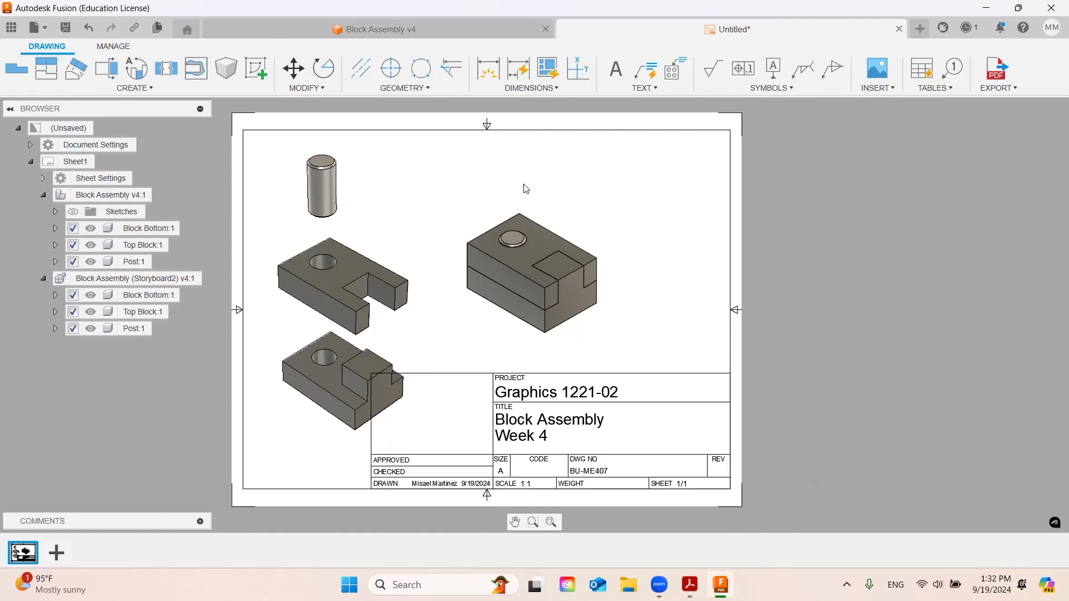
pyautogui.moveTo(888, 71)
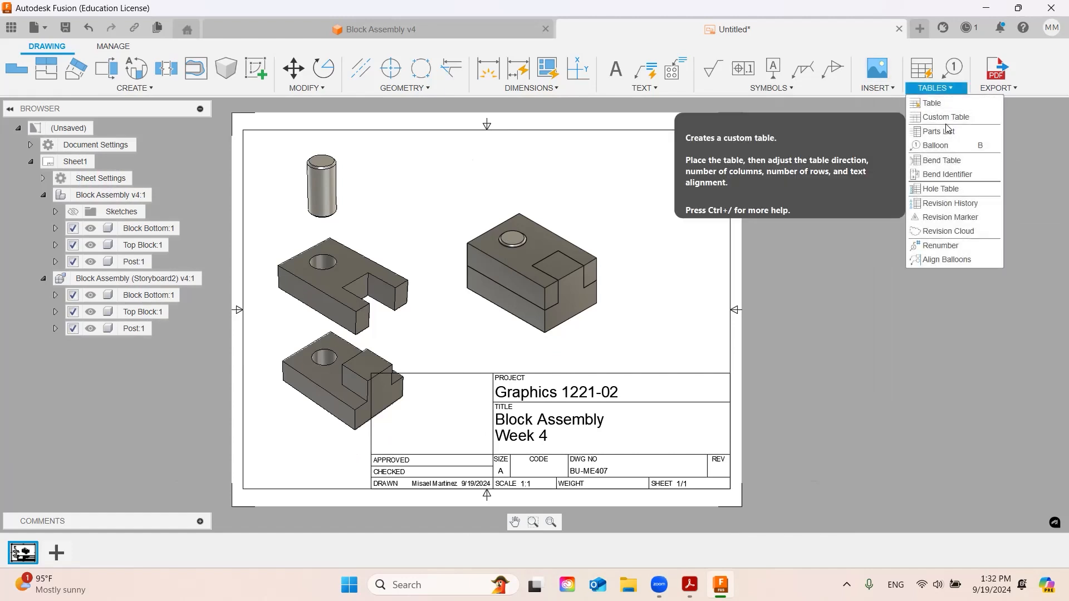
# Start creating a parts list for the assembly.
pyautogui.click(939, 131)
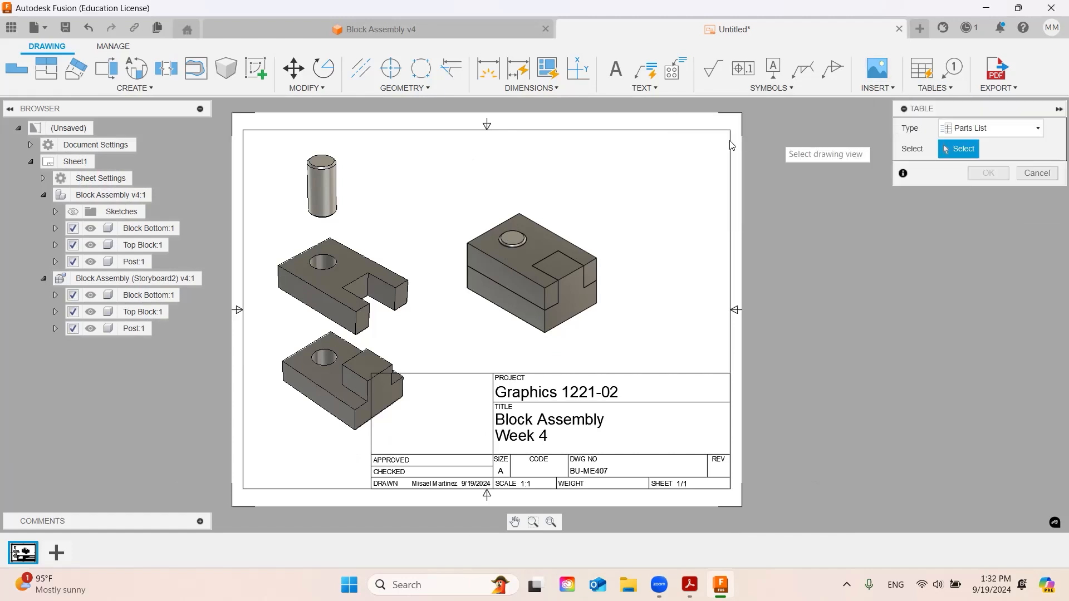
pyautogui.moveTo(384, 224)
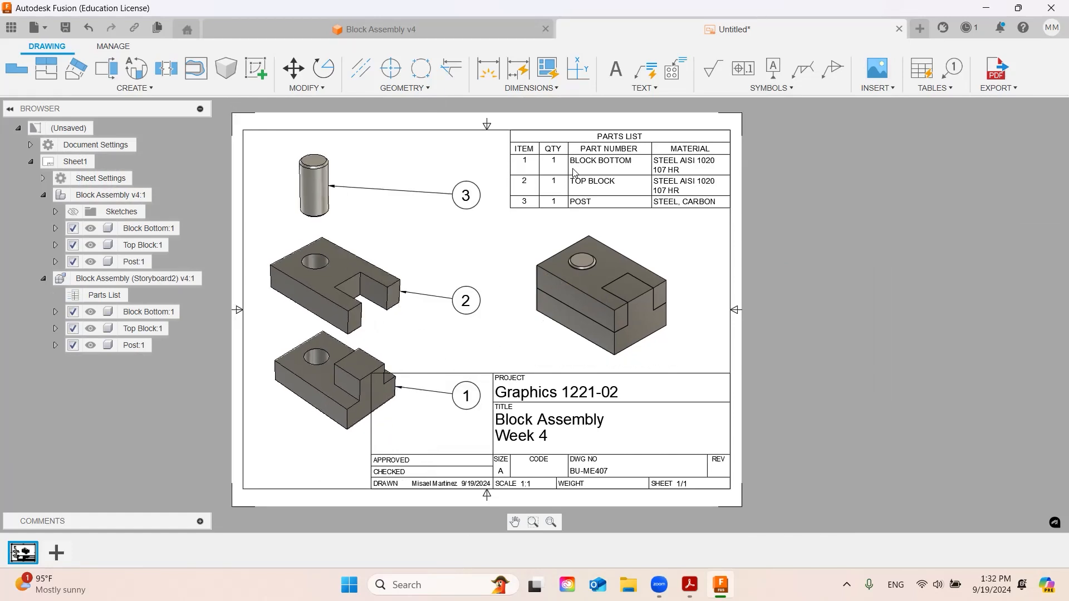
pyautogui.moveTo(484, 307)
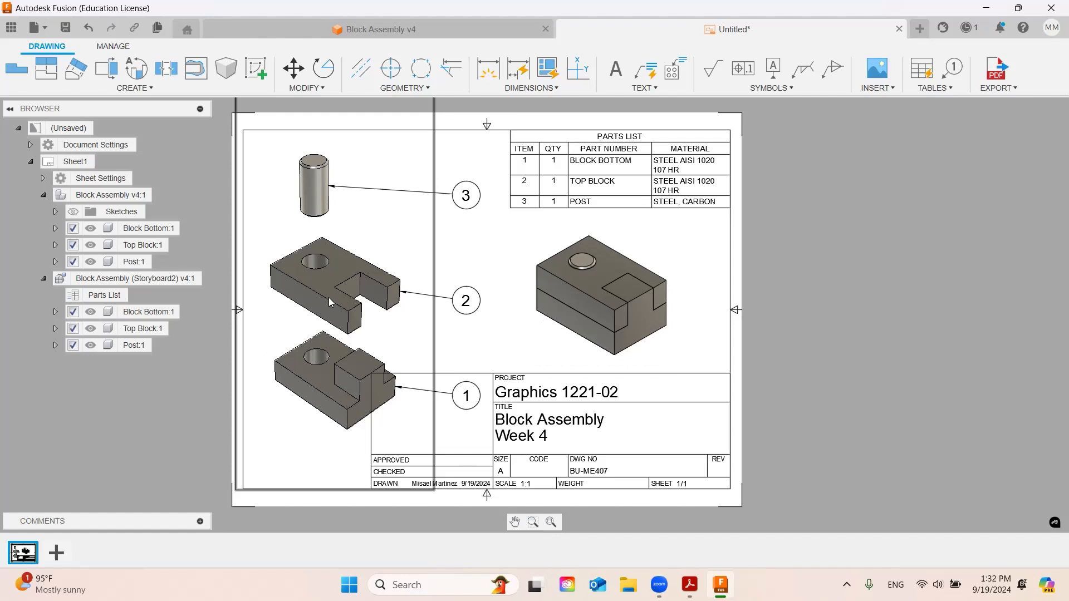
pyautogui.moveTo(675, 167)
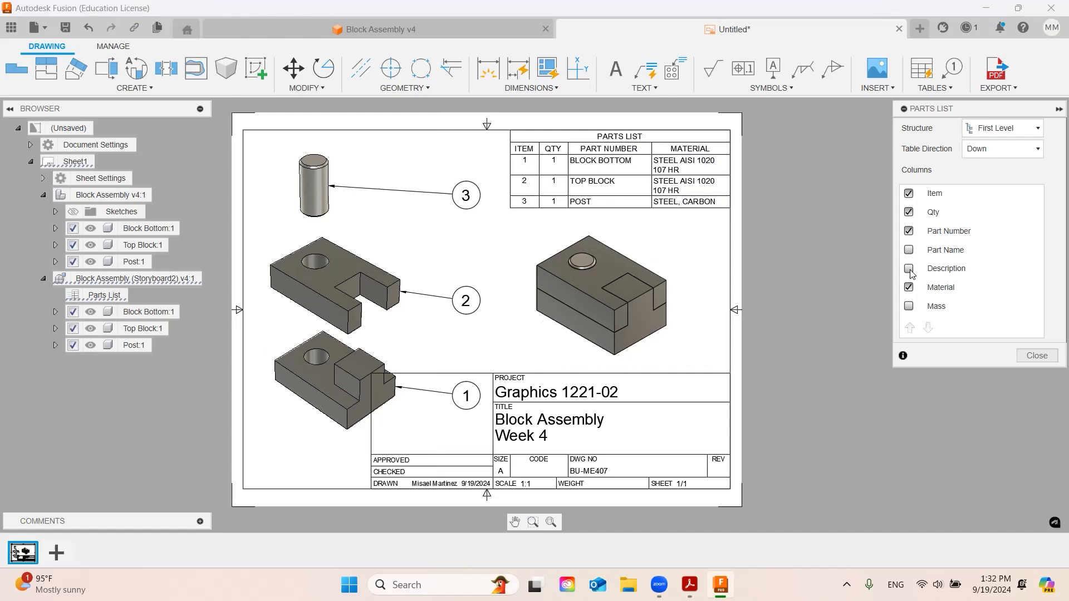
# Add a Description column to the parts list, move balloon 3 down, and show Block Assembly v4.
pyautogui.click(909, 268)
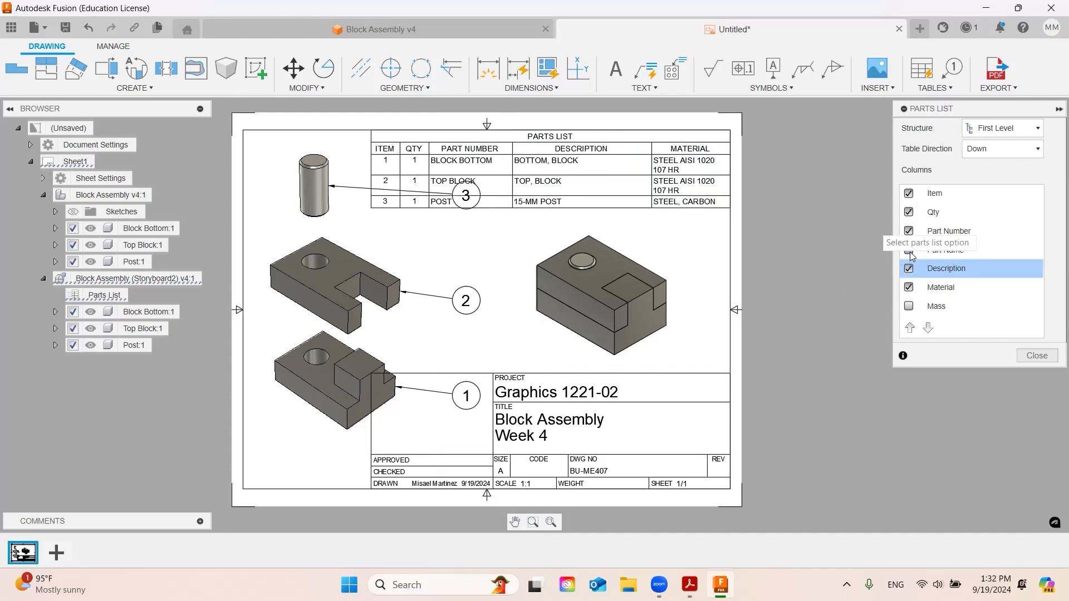
pyautogui.click(909, 250)
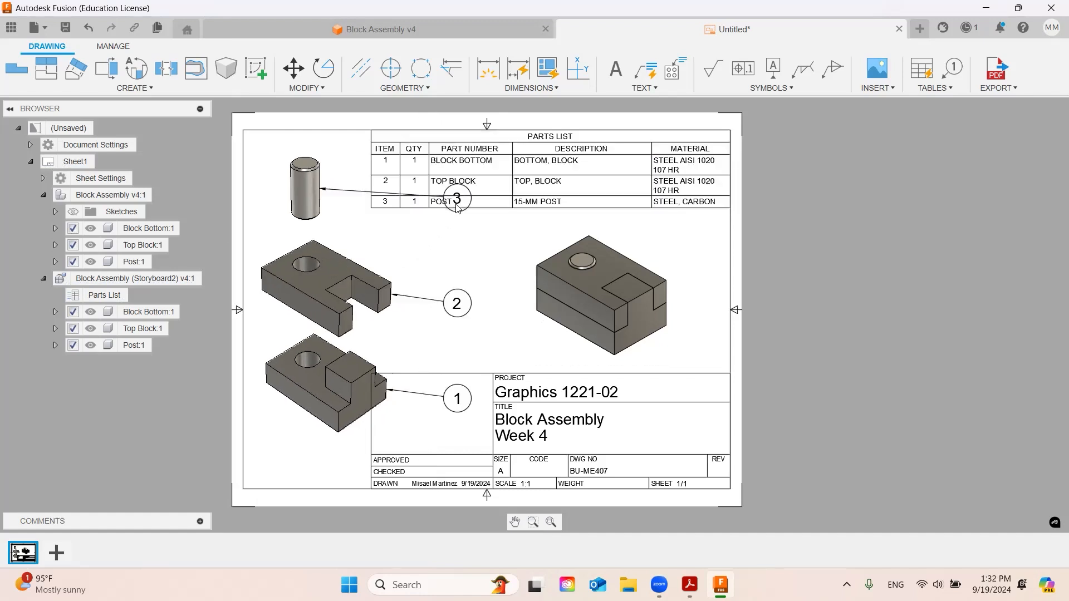
pyautogui.moveTo(456, 200); pyautogui.dragTo(445, 237)
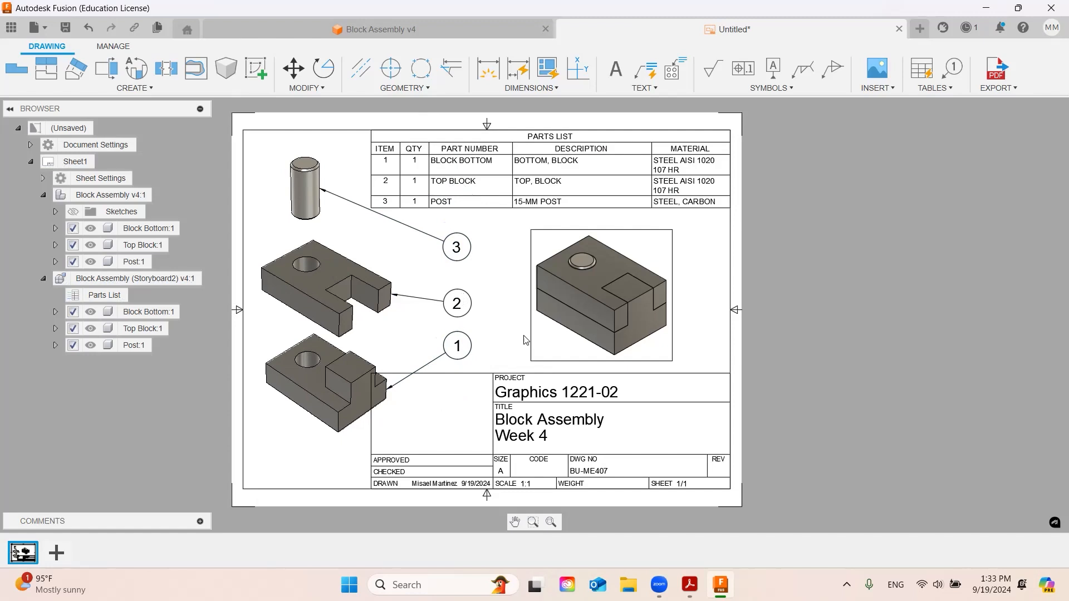
pyautogui.click(601, 301)
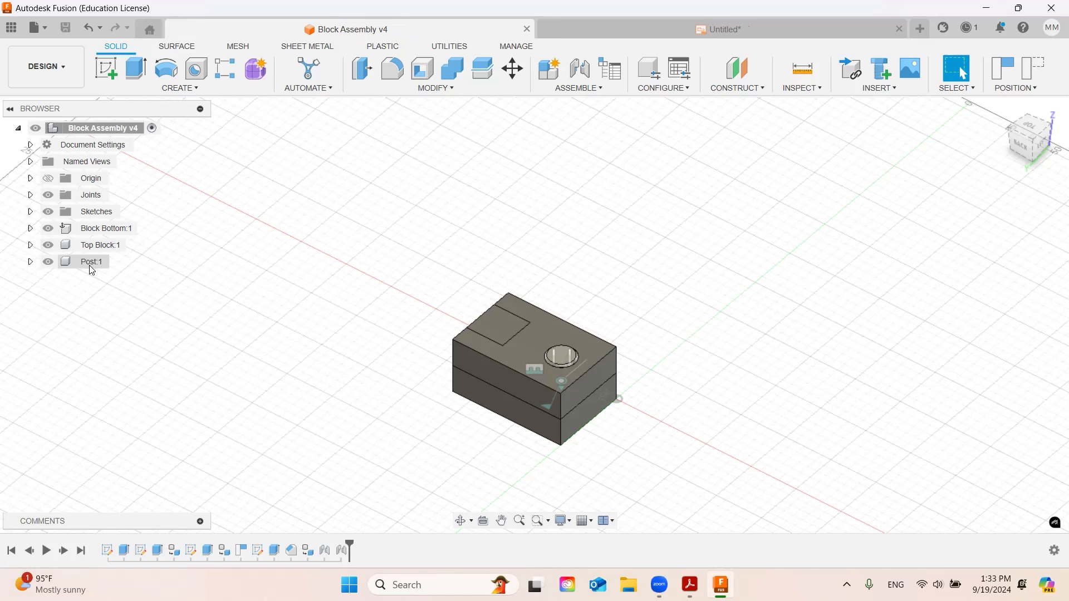
# Set the Post component's part number to AM-311-3, then bring up Block Bottom's options.
pyautogui.rightClick(91, 261)
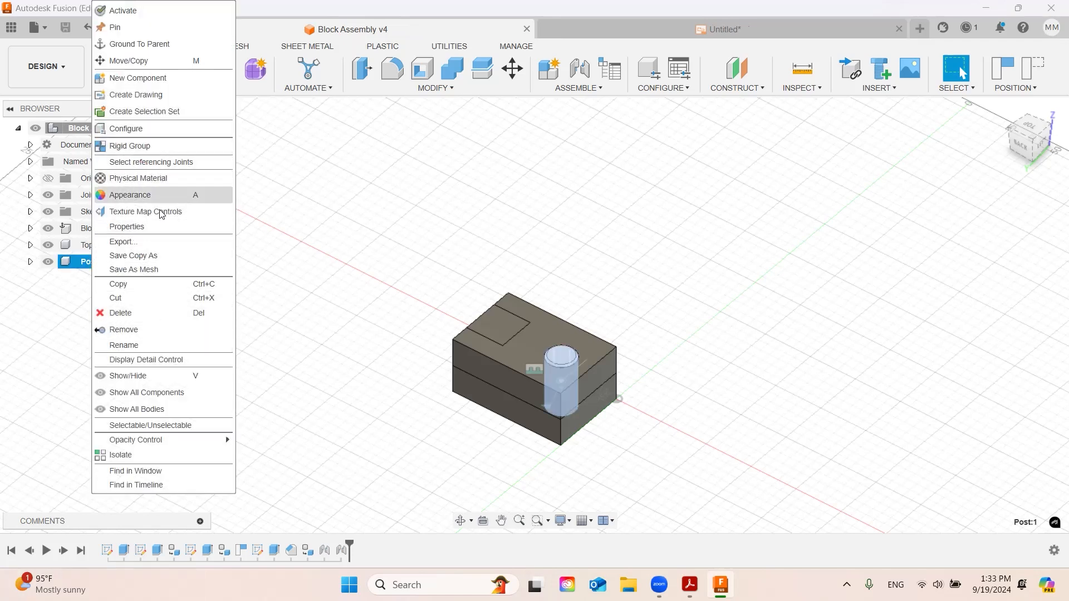
pyautogui.click(127, 226)
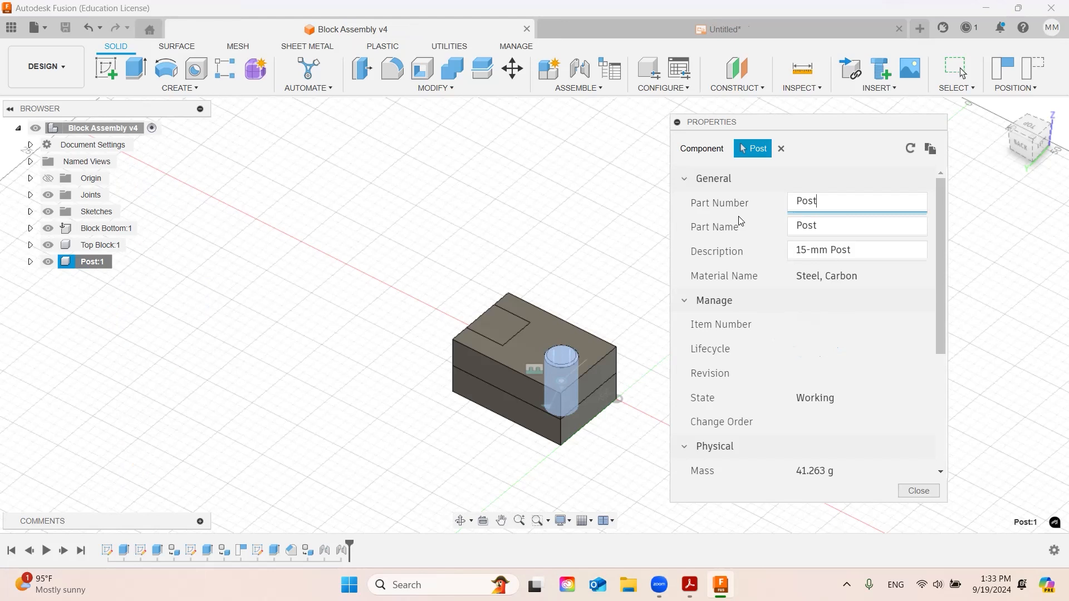
pyautogui.write('AM-')
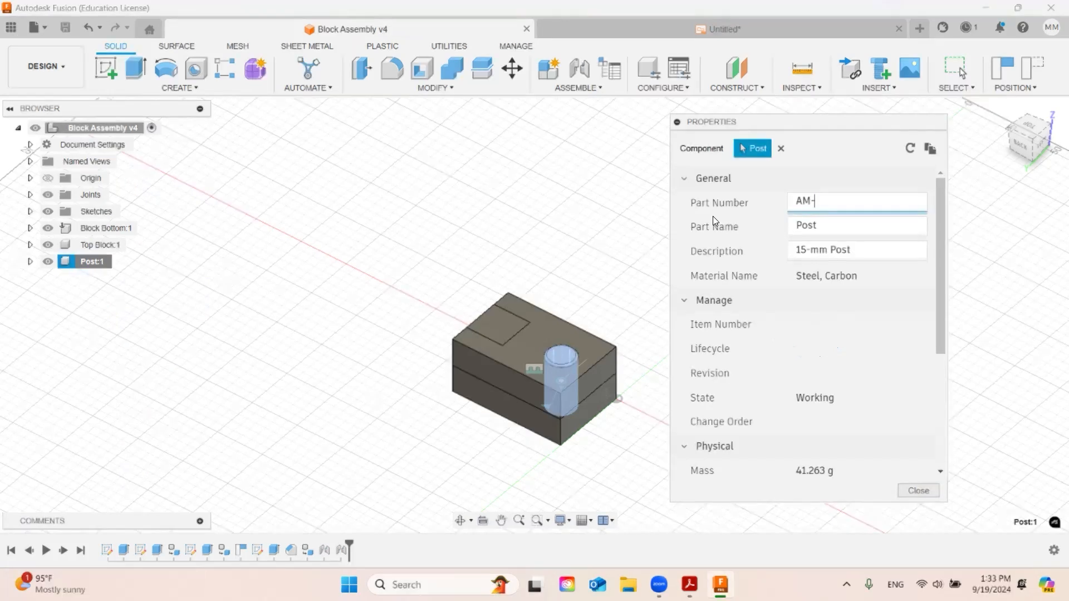
pyautogui.write('33')
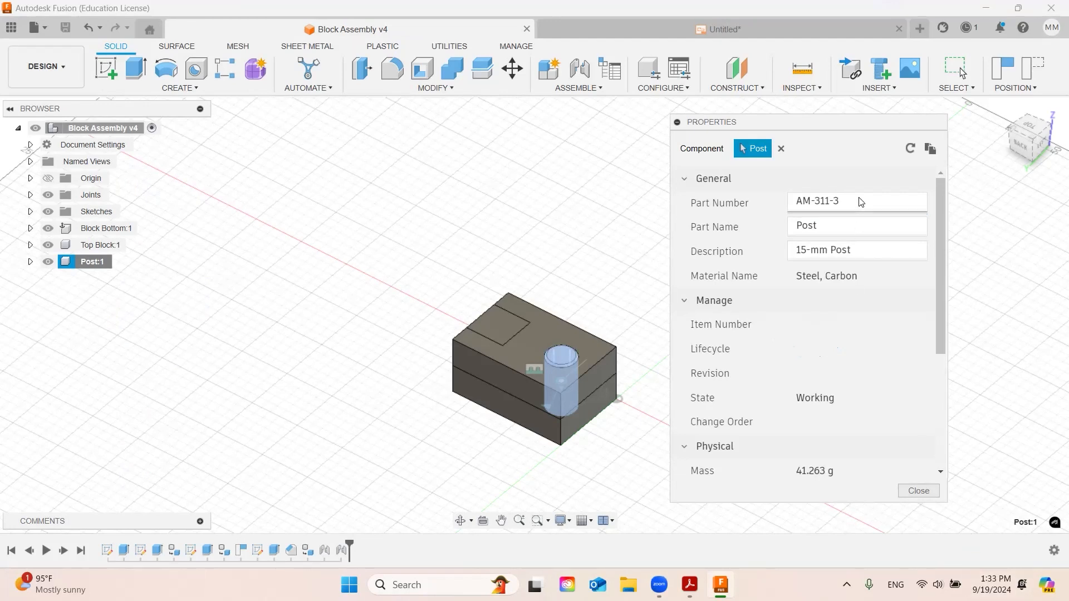
pyautogui.click(918, 491)
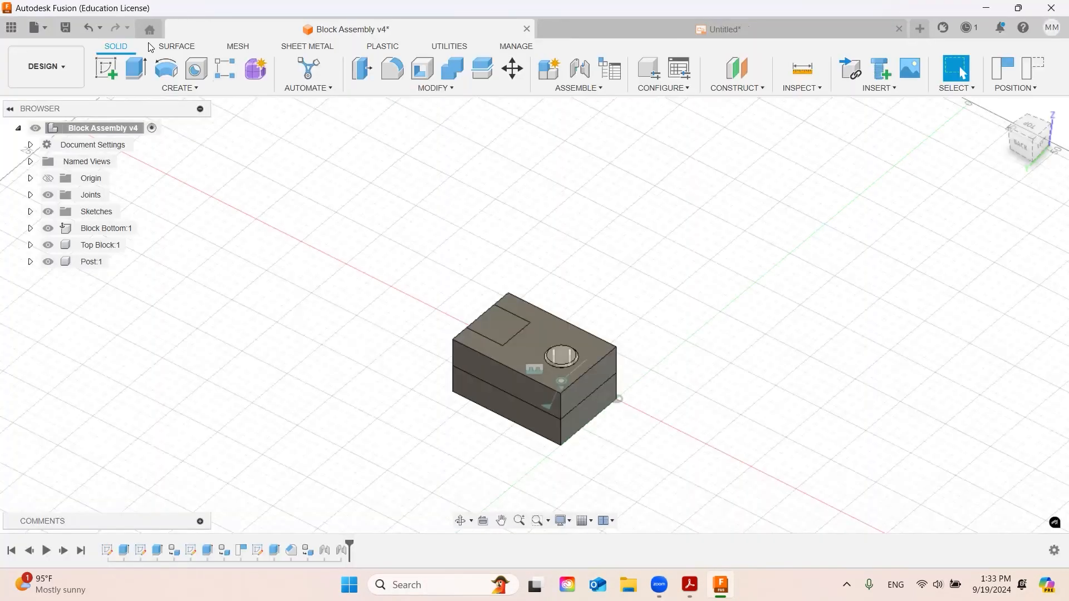
pyautogui.rightClick(100, 228)
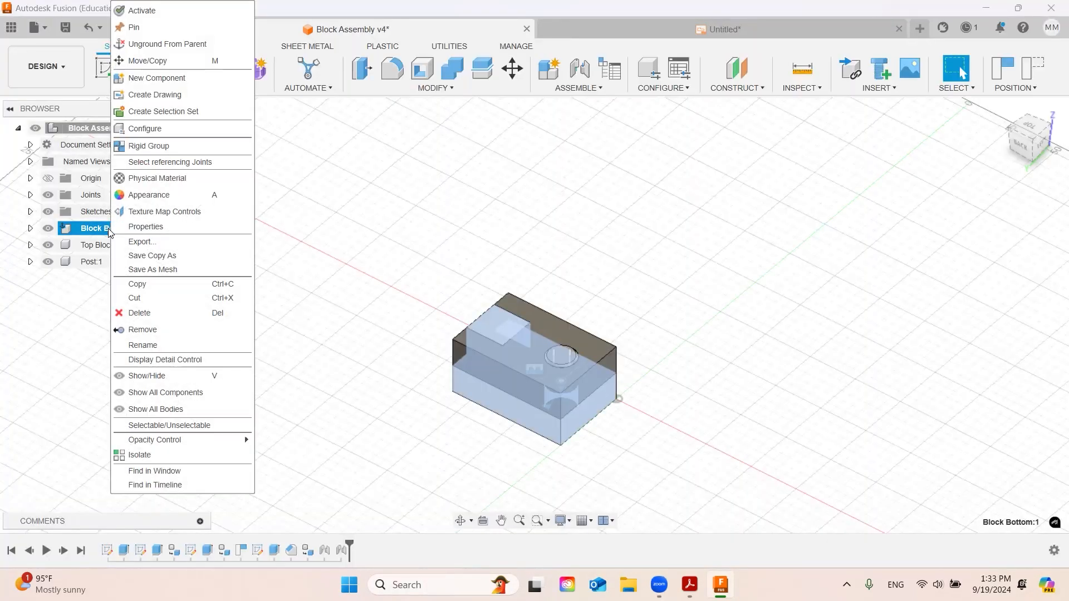
pyautogui.moveTo(168, 387)
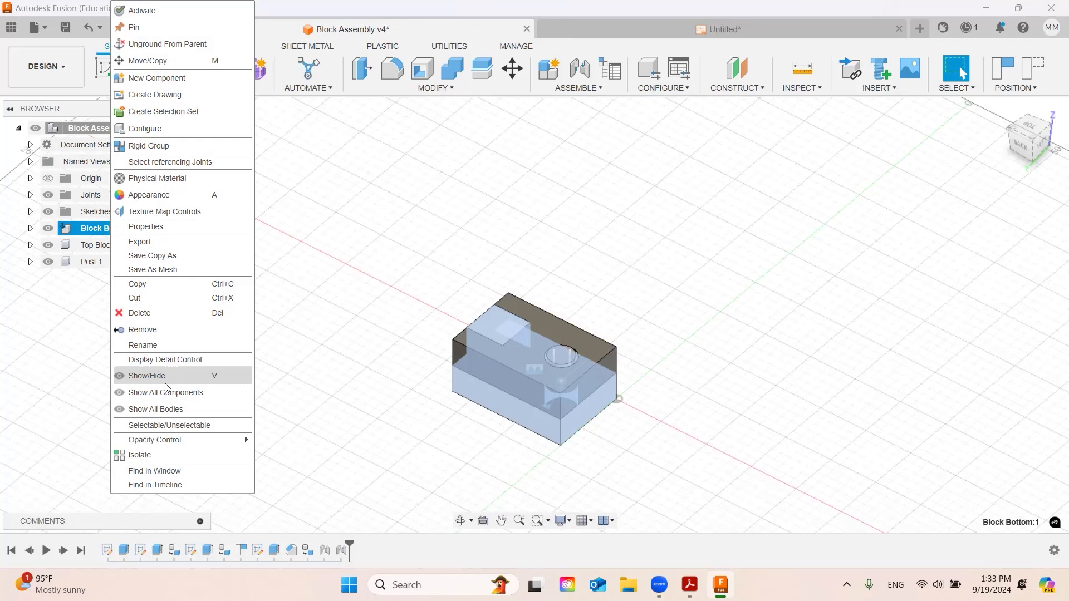
pyautogui.moveTo(158, 182)
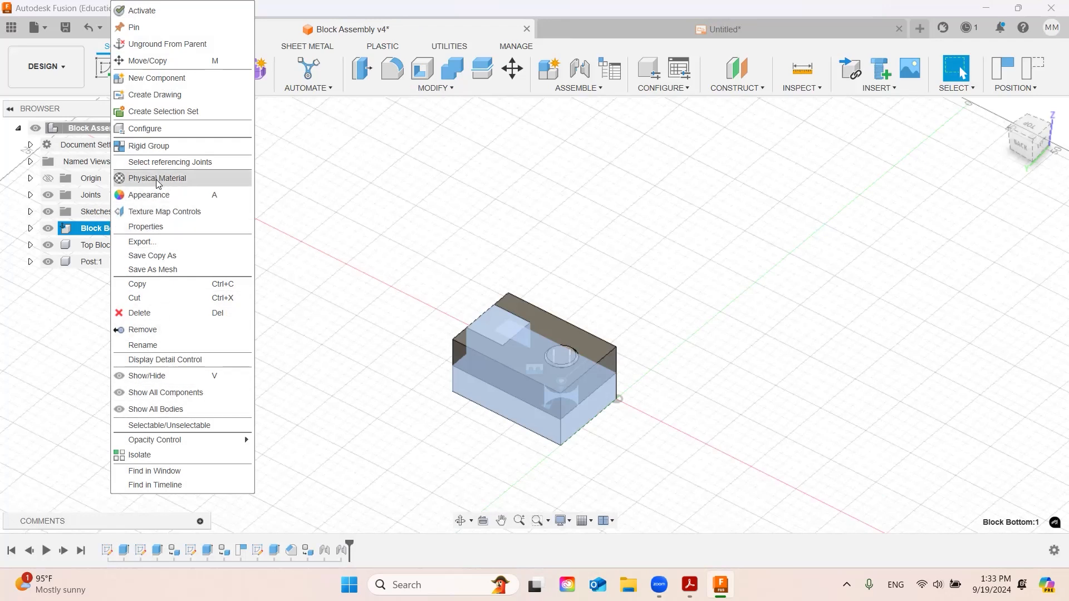
pyautogui.moveTo(161, 242)
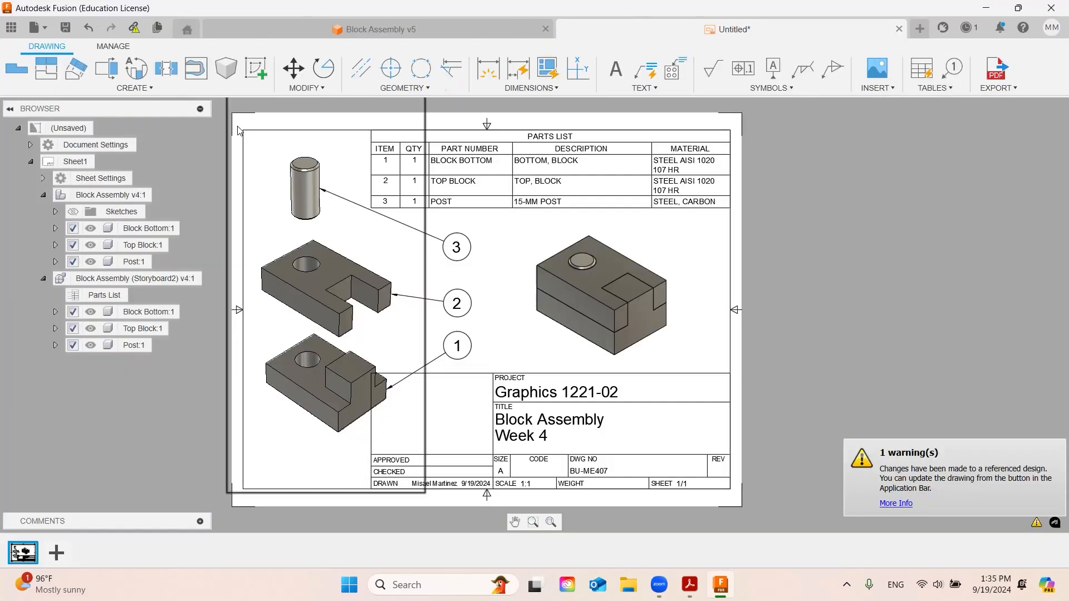
pyautogui.moveTo(136, 28)
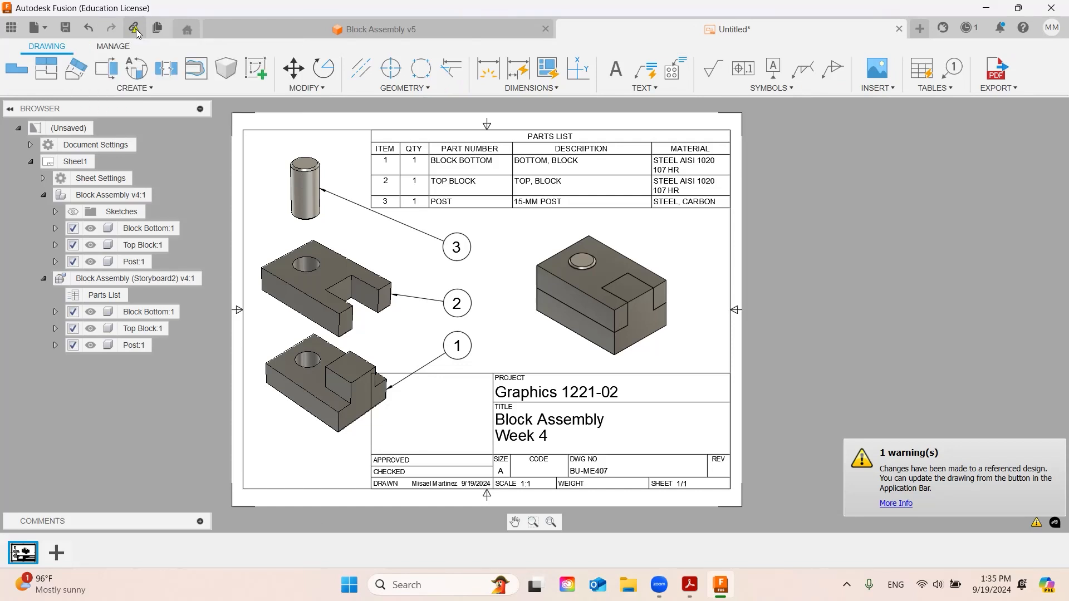
# Update the drawing and resize the parts list so materials fit on one line.
pyautogui.click(130, 28)
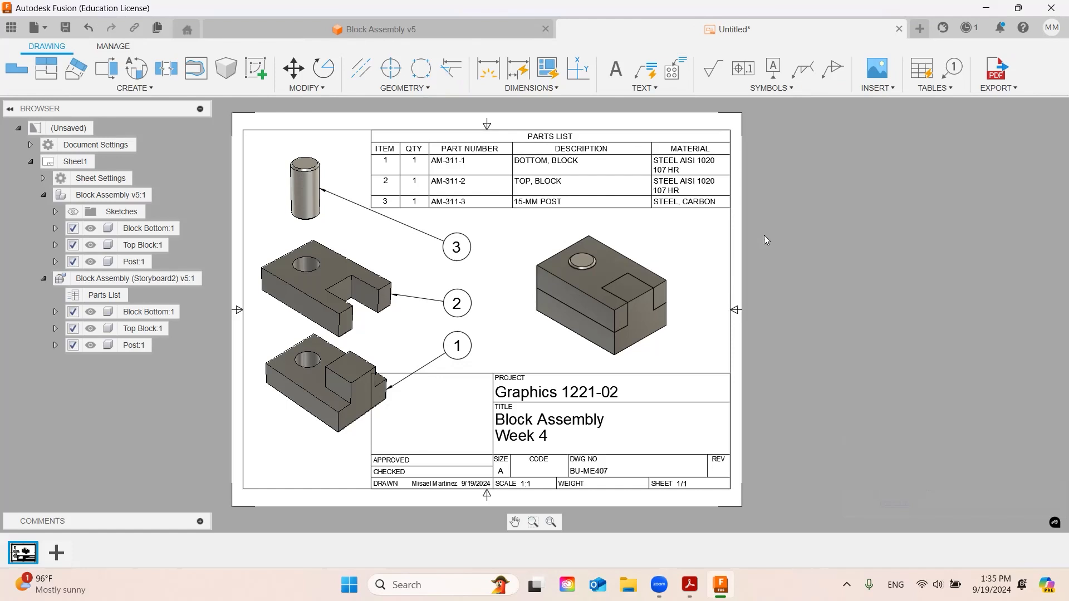
pyautogui.moveTo(850, 245)
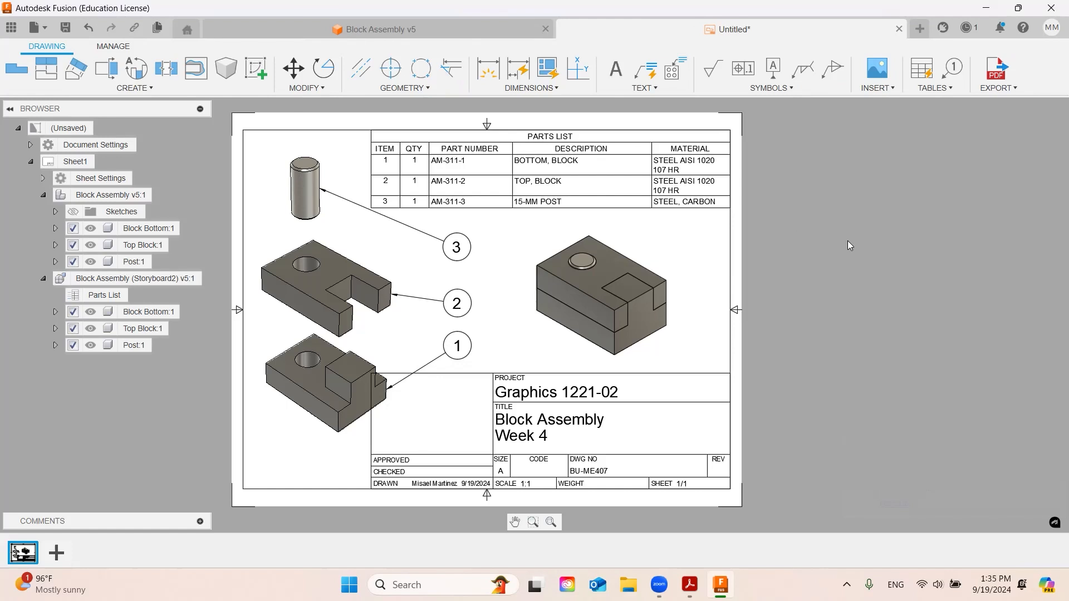
pyautogui.moveTo(822, 275)
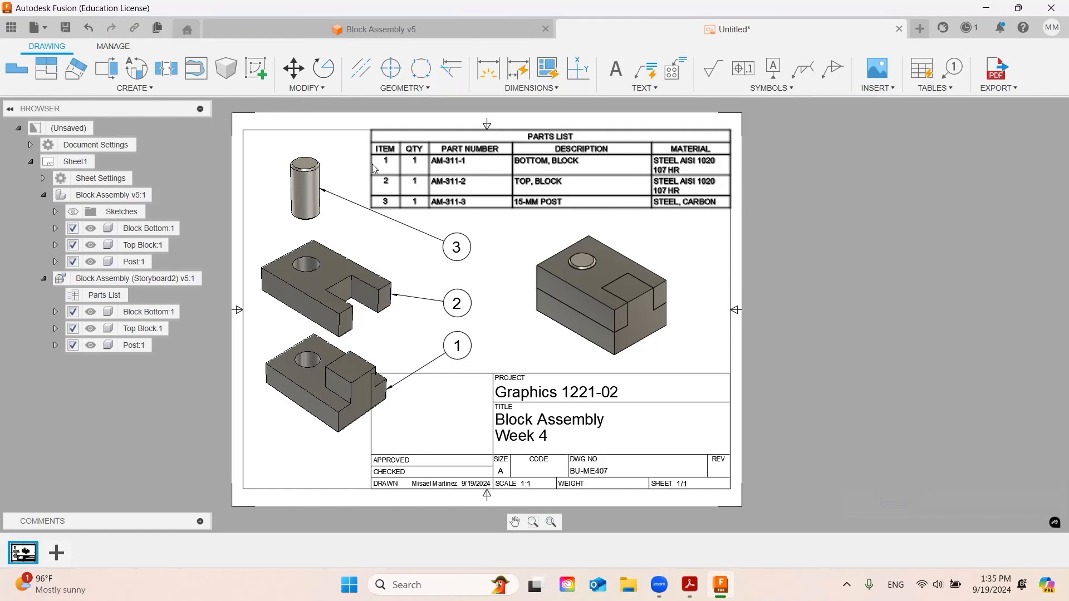
pyautogui.click(549, 137)
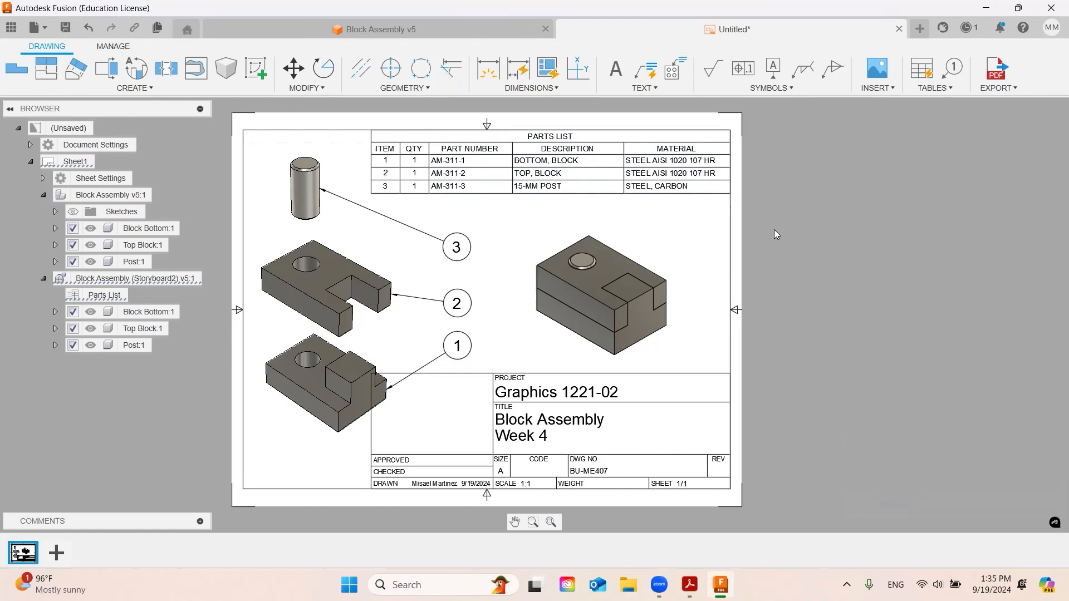
pyautogui.click(605, 299)
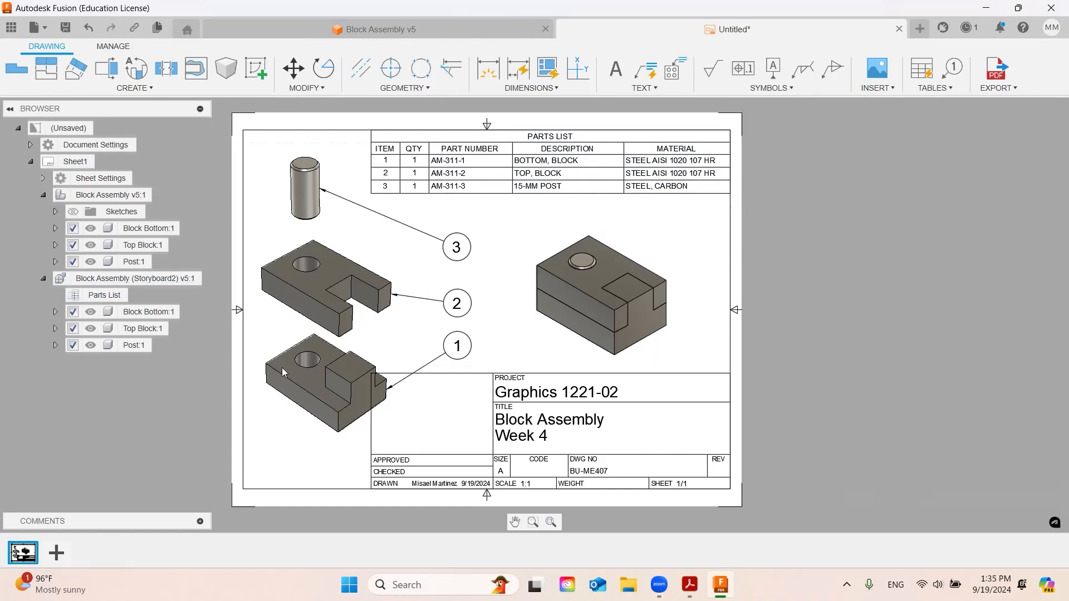
pyautogui.moveTo(444, 462)
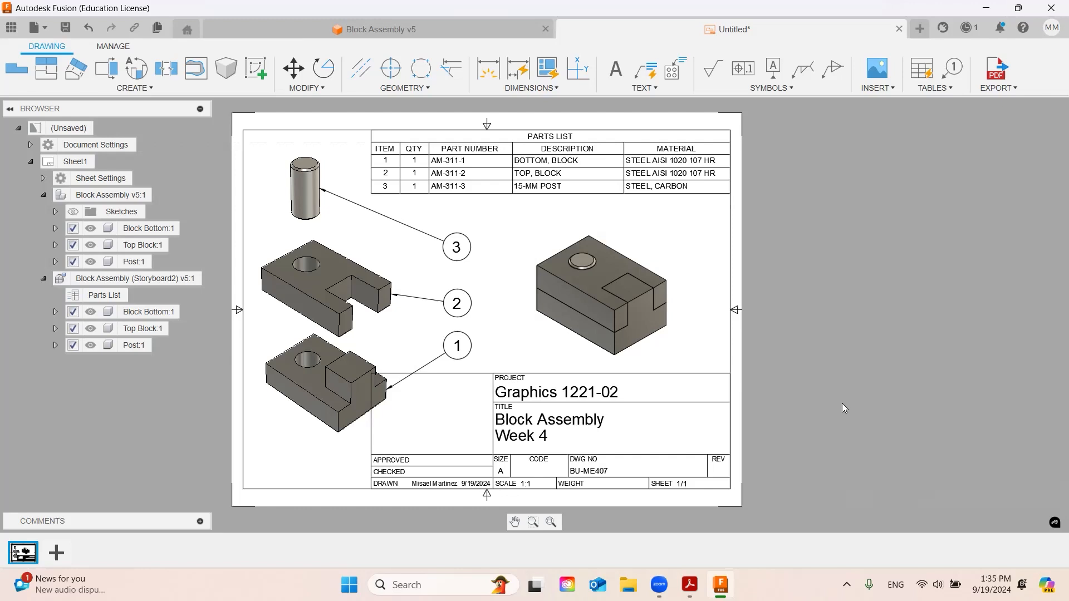
pyautogui.moveTo(612, 212)
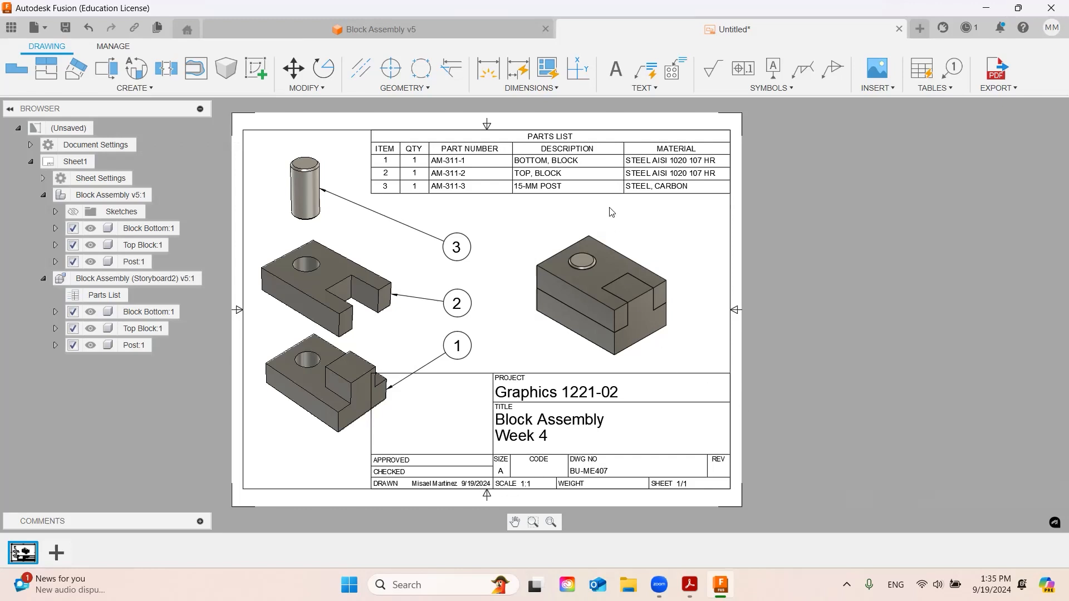
pyautogui.click(622, 290)
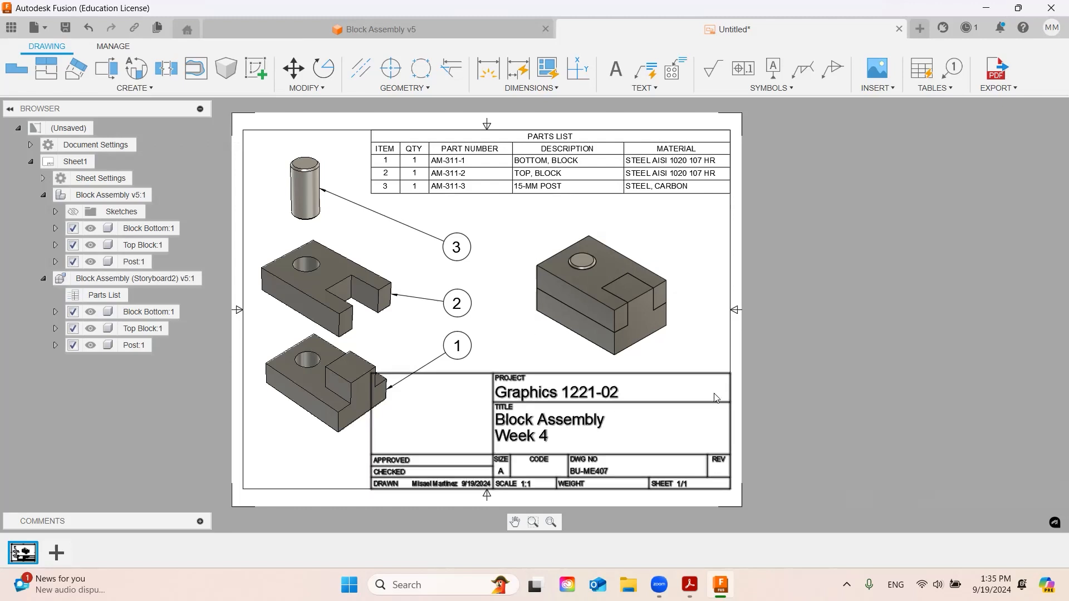
pyautogui.moveTo(515, 411)
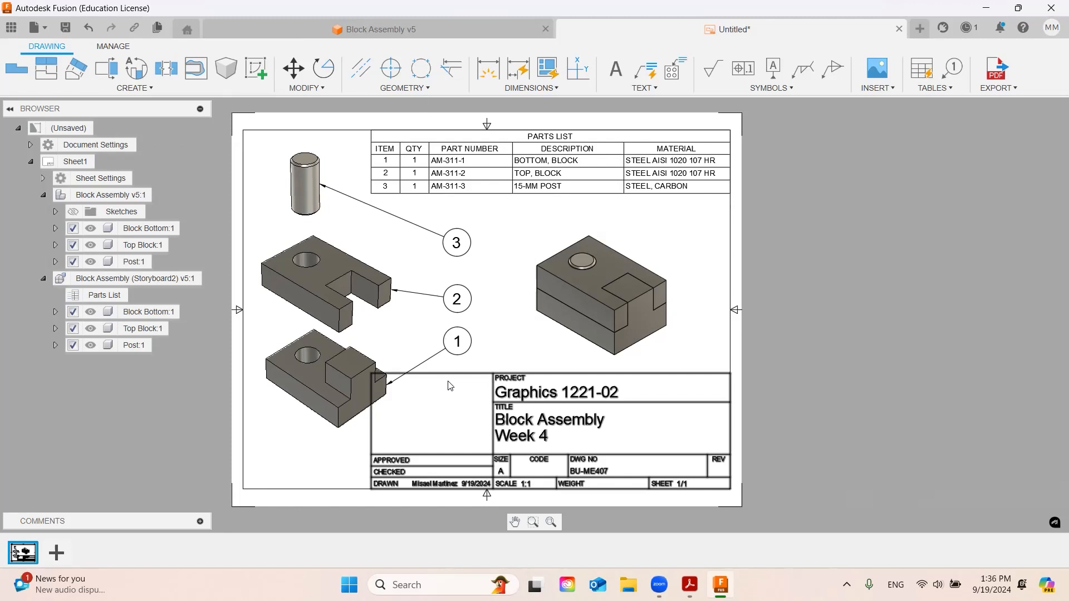
pyautogui.moveTo(56, 553)
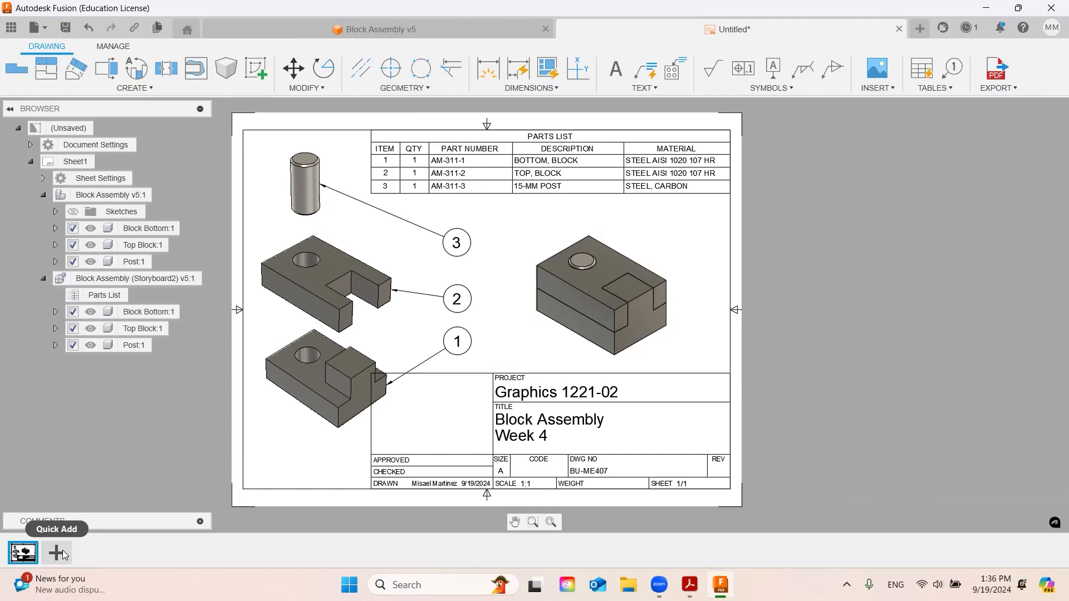
pyautogui.moveTo(48, 565)
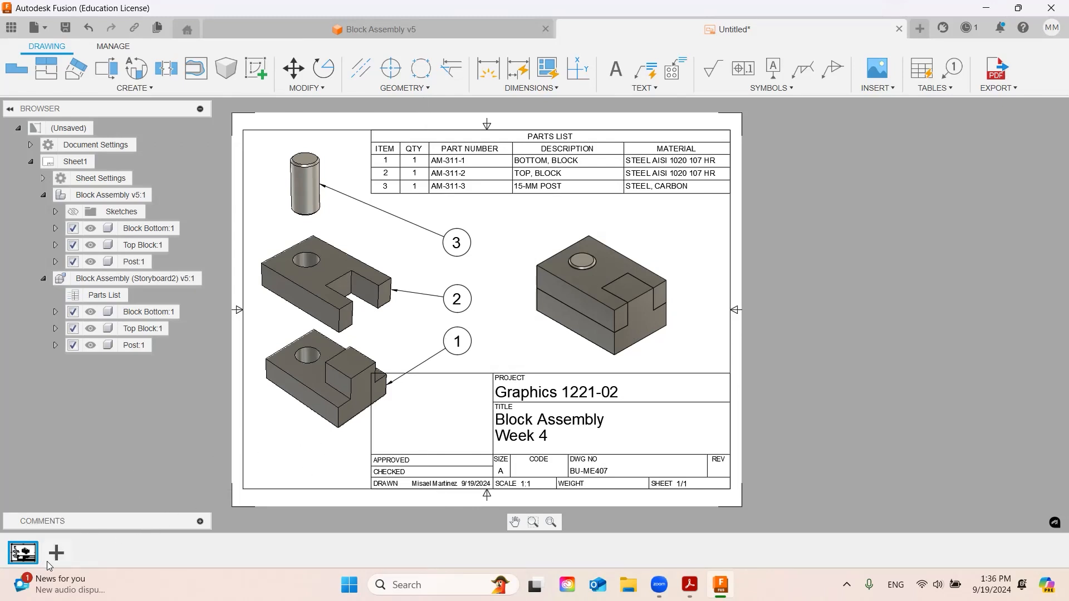
# Add a blank Sheet2 to the drawing and display it.
pyautogui.click(56, 553)
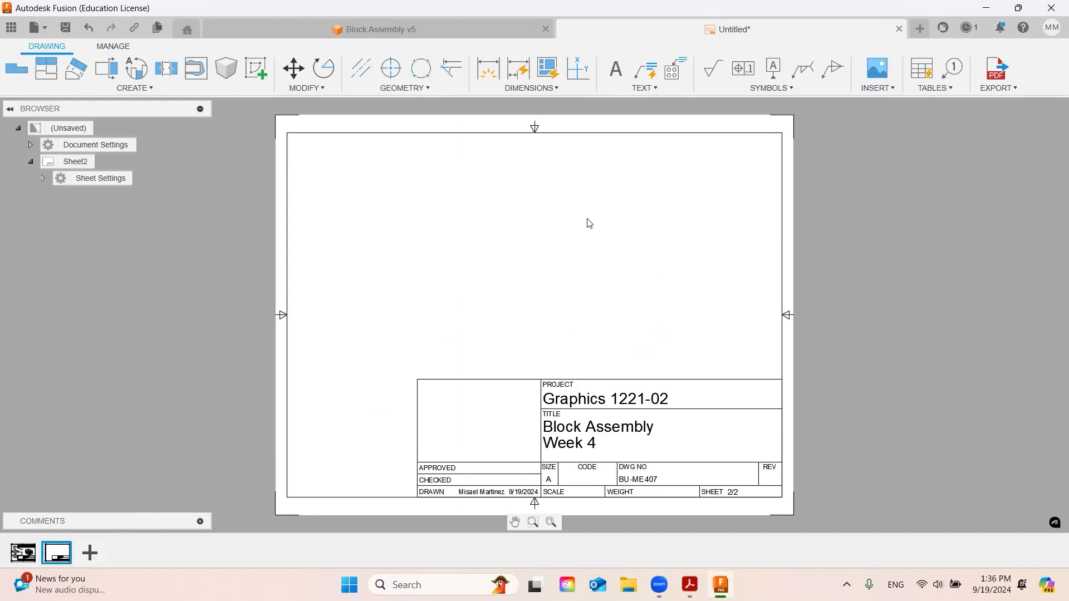
pyautogui.click(23, 553)
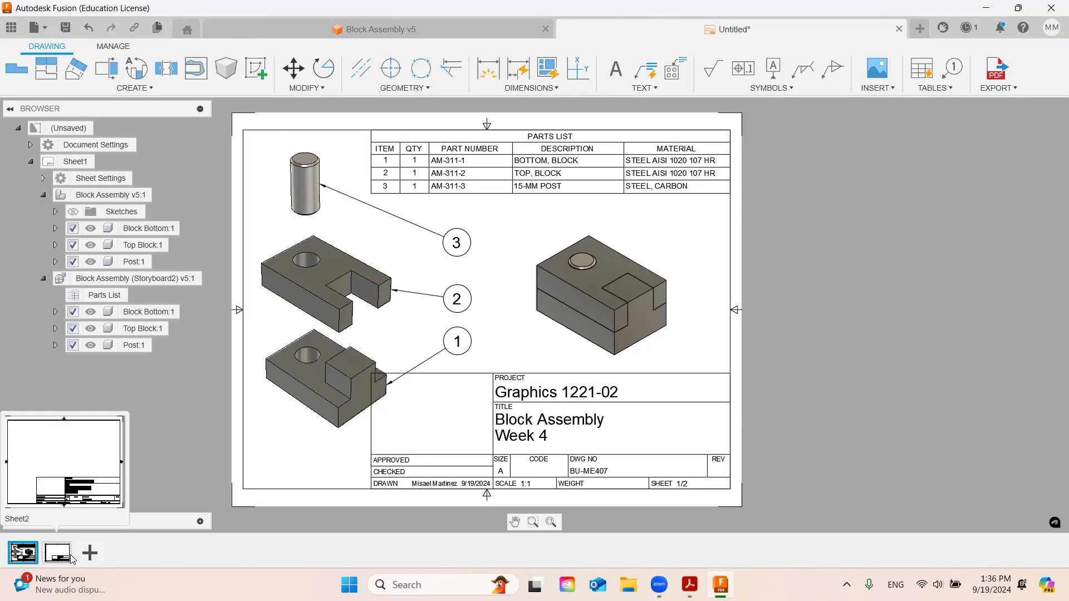
pyautogui.click(56, 553)
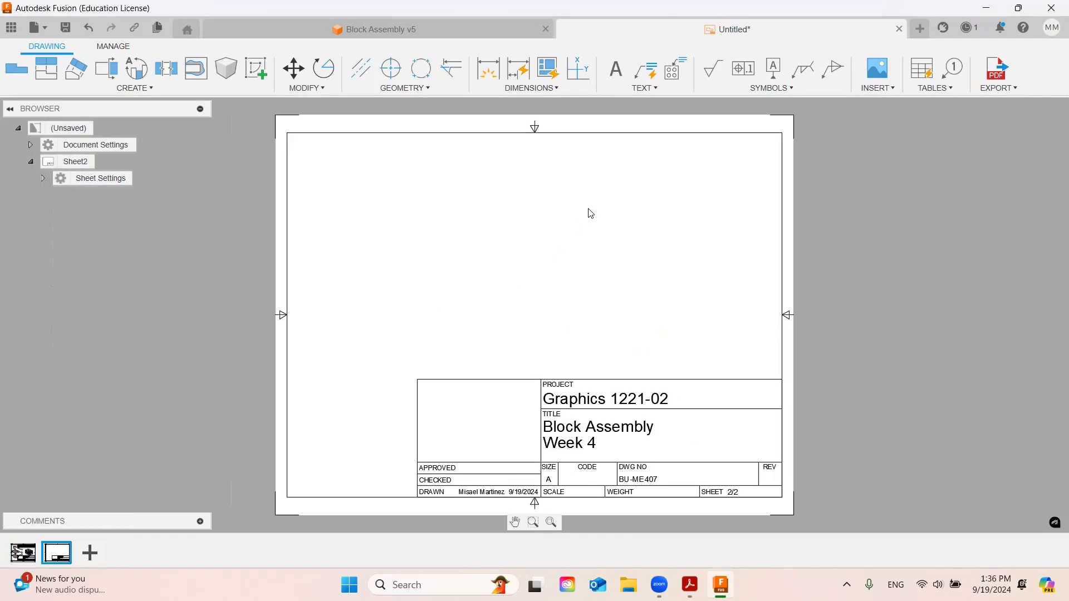
pyautogui.moveTo(595, 210)
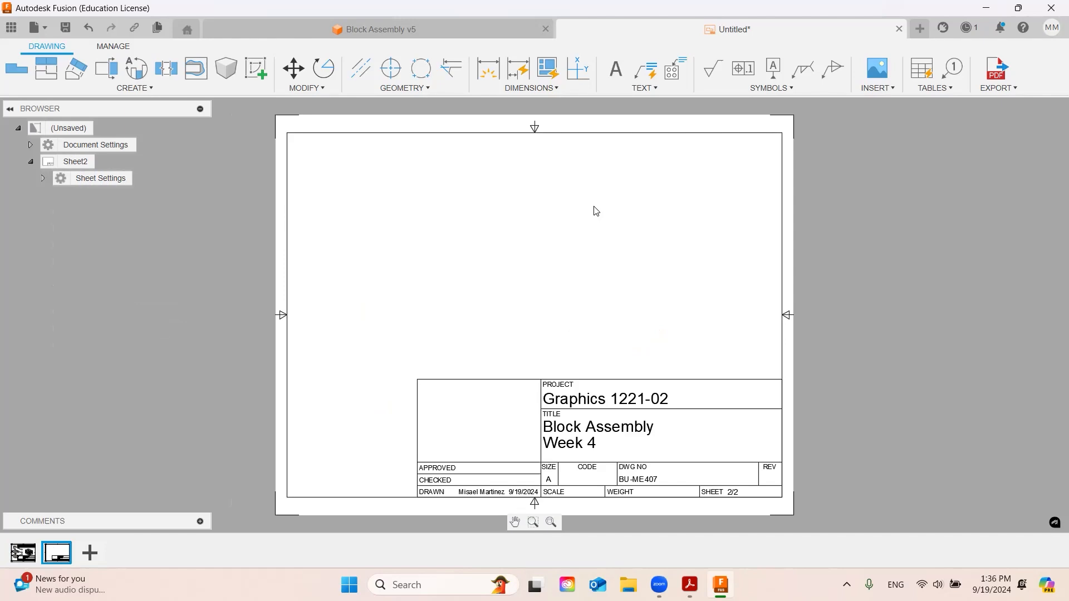